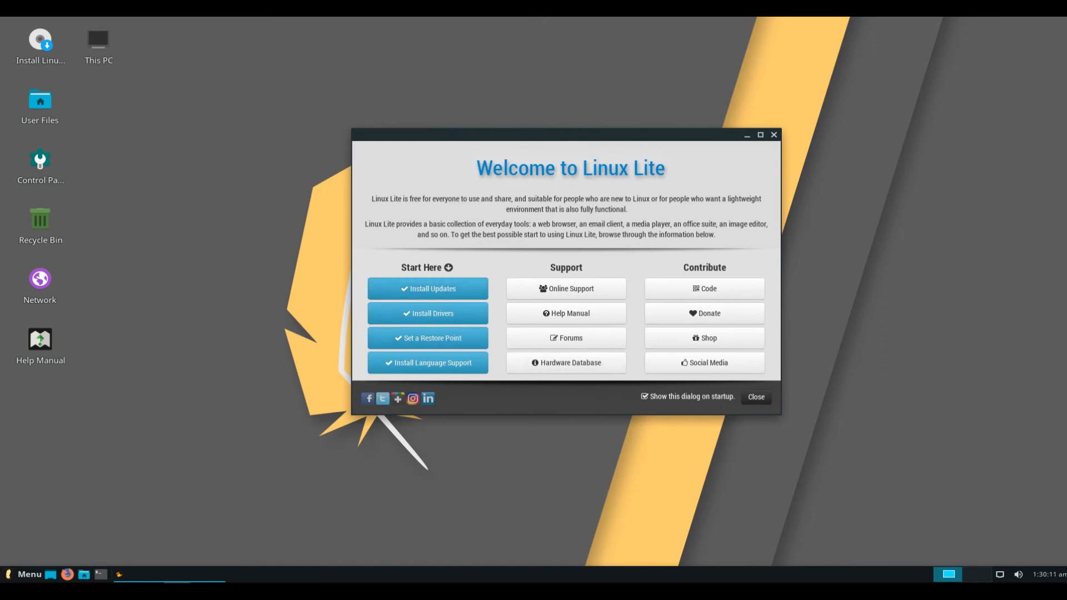
Step: Dismiss the Welcome to Linux Lite dialog to bring up the home folder
{"action": "left_click", "coordinate": [755, 397]}
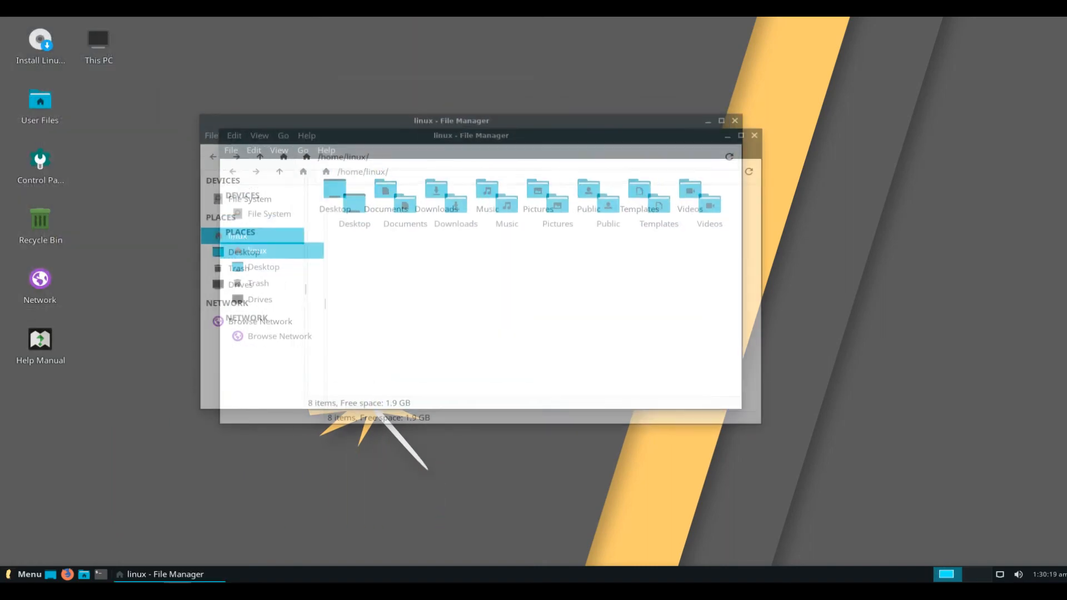
{"action": "left_click", "coordinate": [339, 158]}
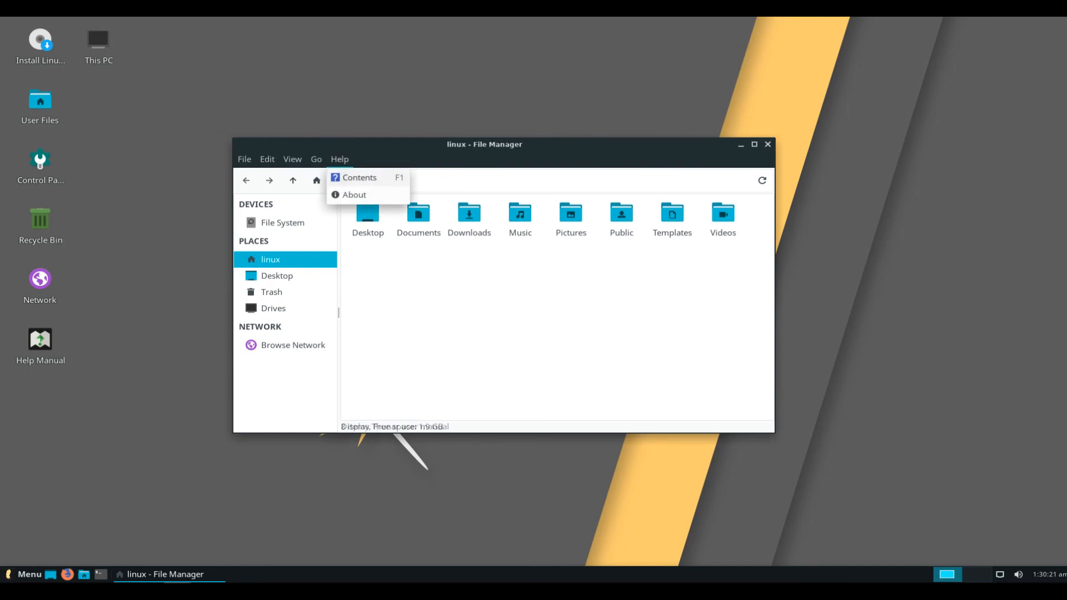
{"action": "left_click", "coordinate": [353, 194]}
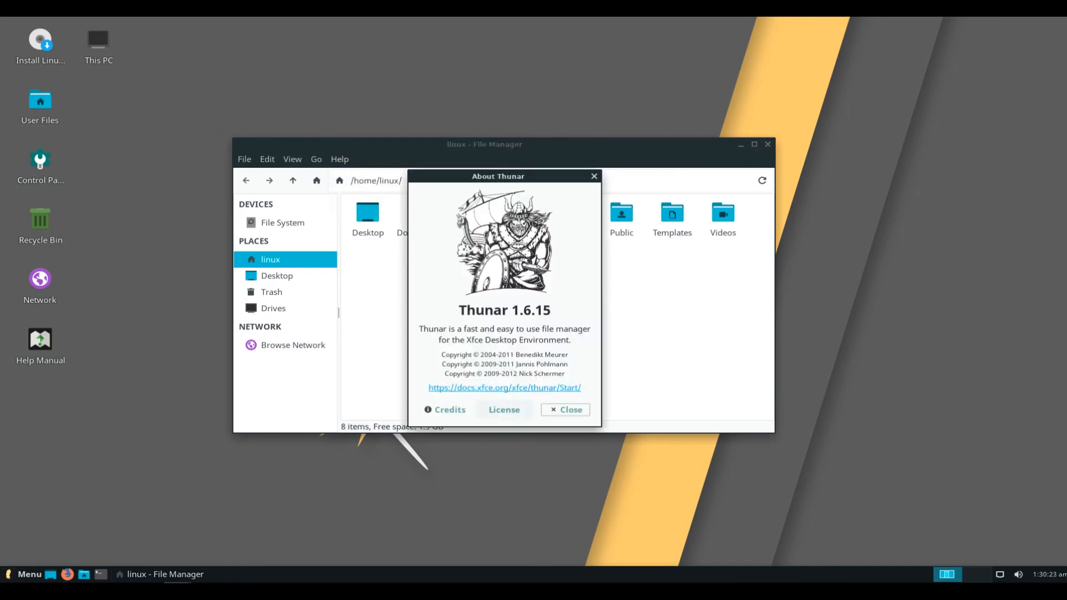
{"action": "left_click", "coordinate": [443, 409]}
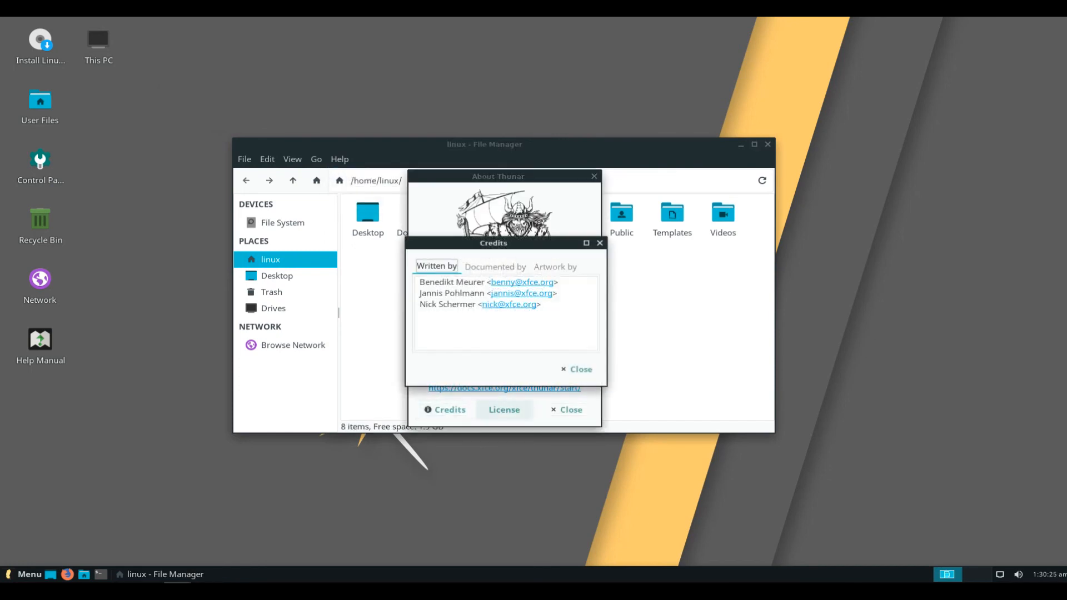
{"action": "double_click", "coordinate": [477, 292]}
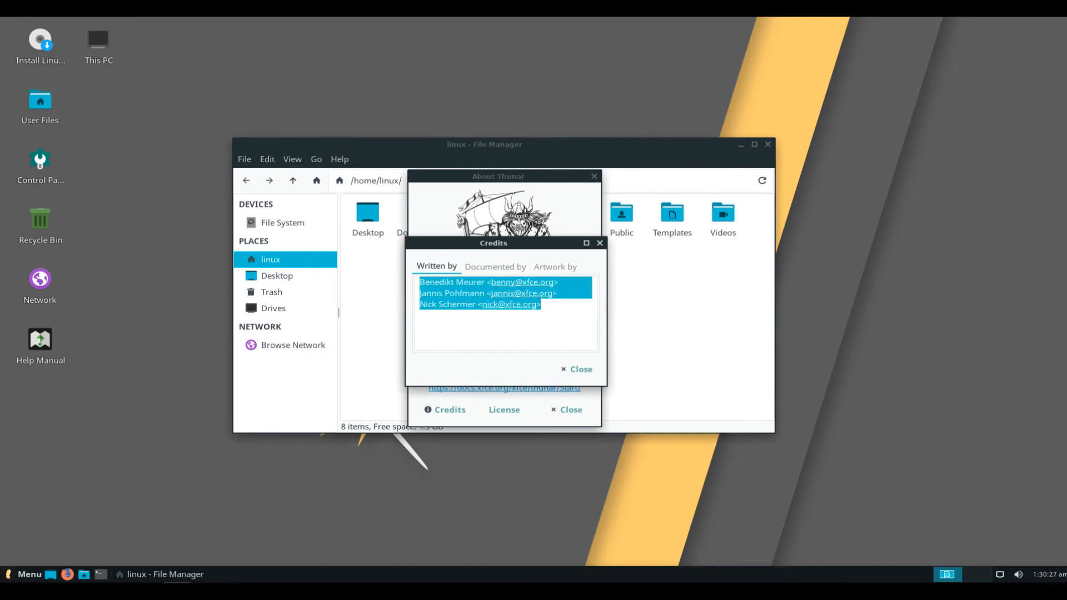
{"action": "left_click", "coordinate": [505, 333]}
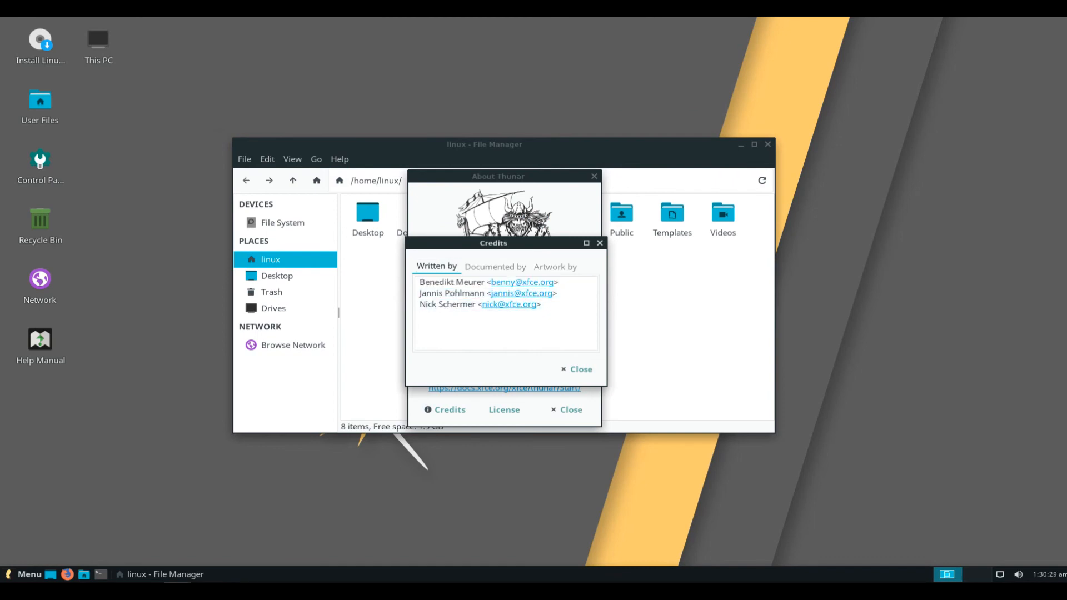
{"action": "left_click", "coordinate": [494, 266]}
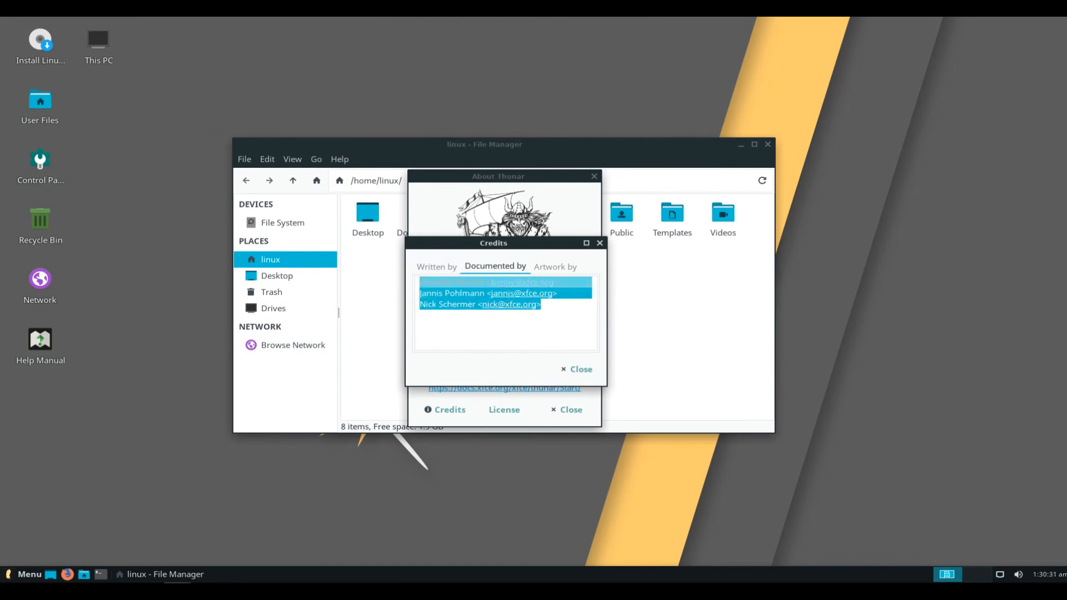
{"action": "left_click", "coordinate": [554, 266]}
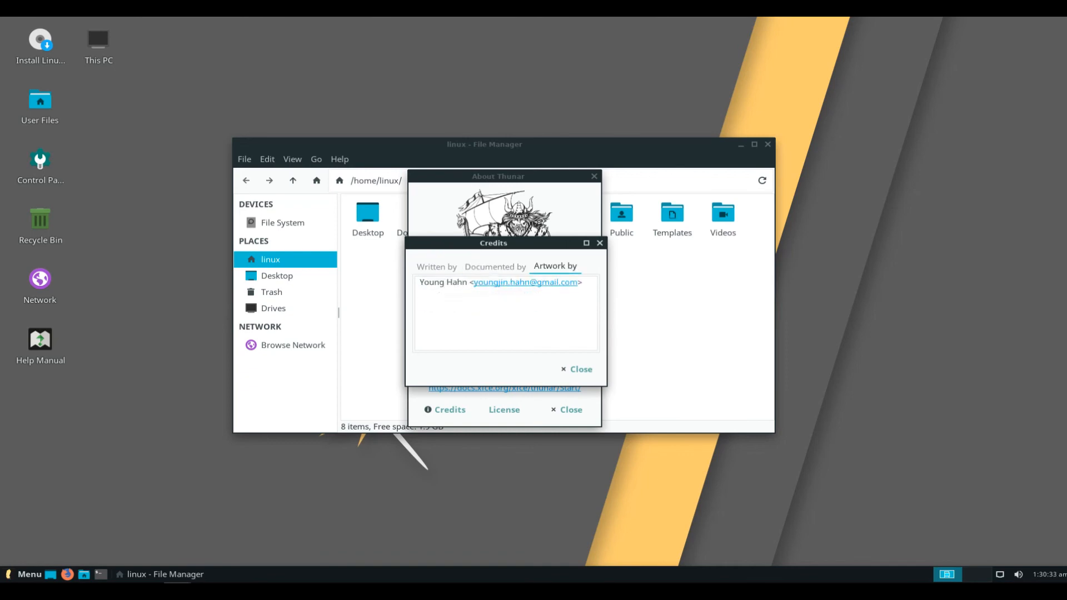
{"action": "double_click", "coordinate": [498, 282]}
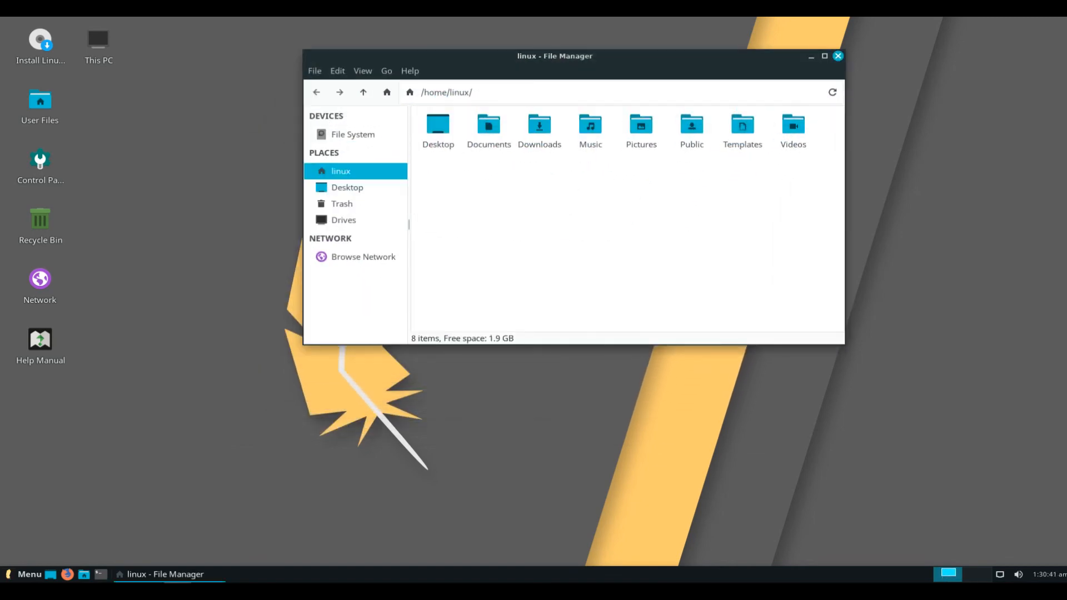
Step: Open the Whisker Menu and show the Settings category
{"action": "left_click", "coordinate": [22, 574]}
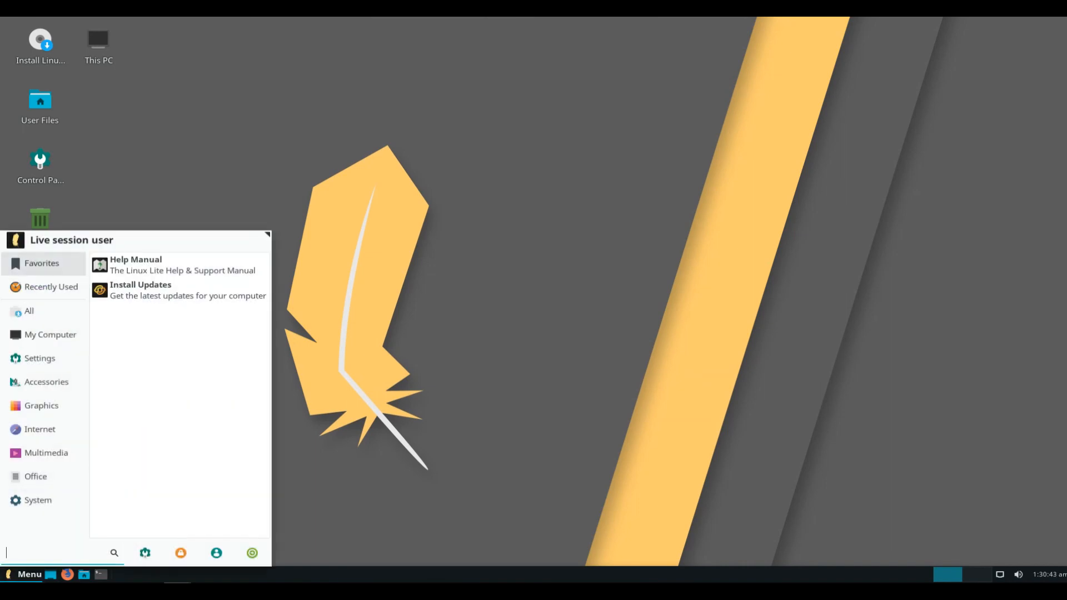
{"action": "left_click", "coordinate": [29, 311]}
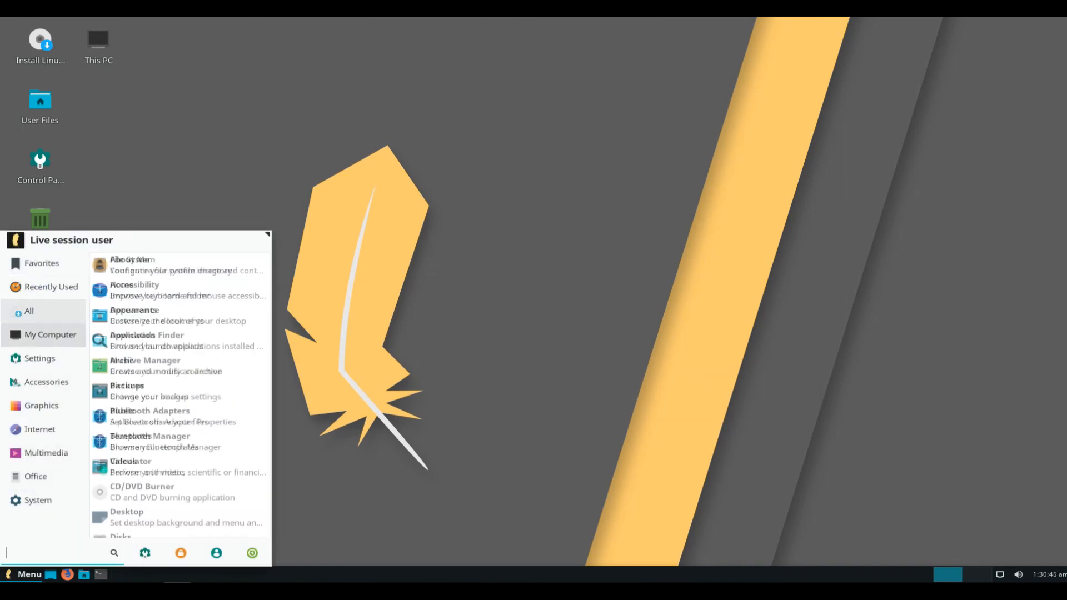
{"action": "left_click", "coordinate": [39, 358]}
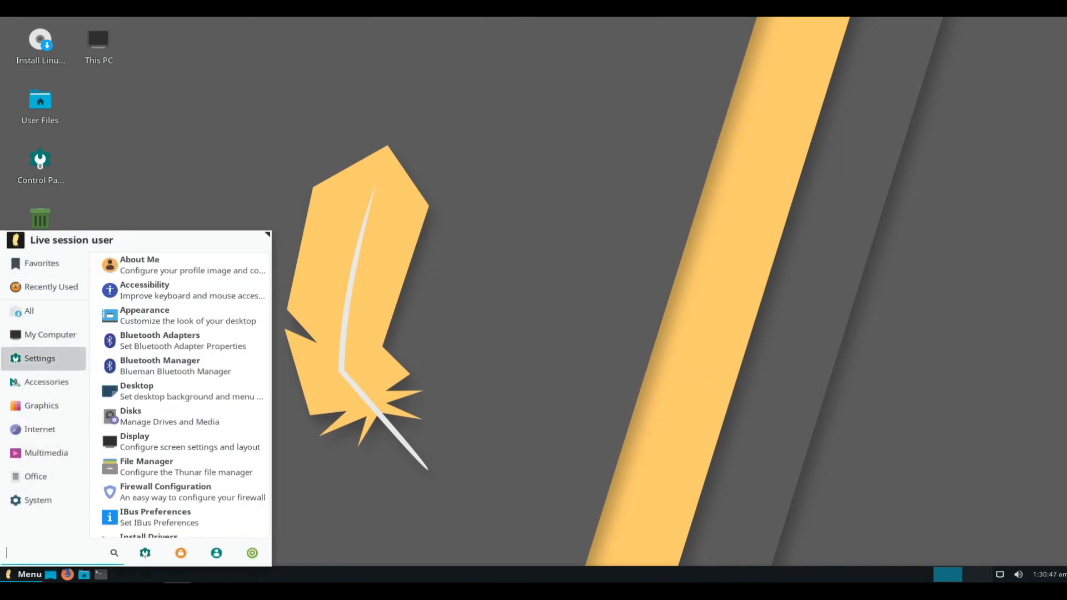
{"action": "mouse_move", "coordinate": [177, 365]}
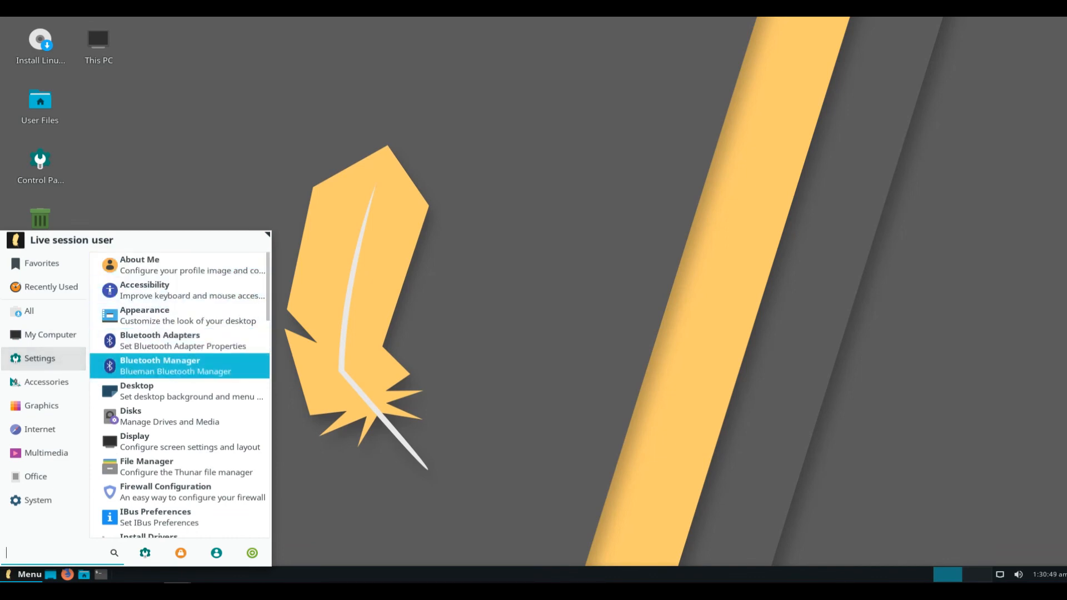
{"action": "mouse_move", "coordinate": [180, 491]}
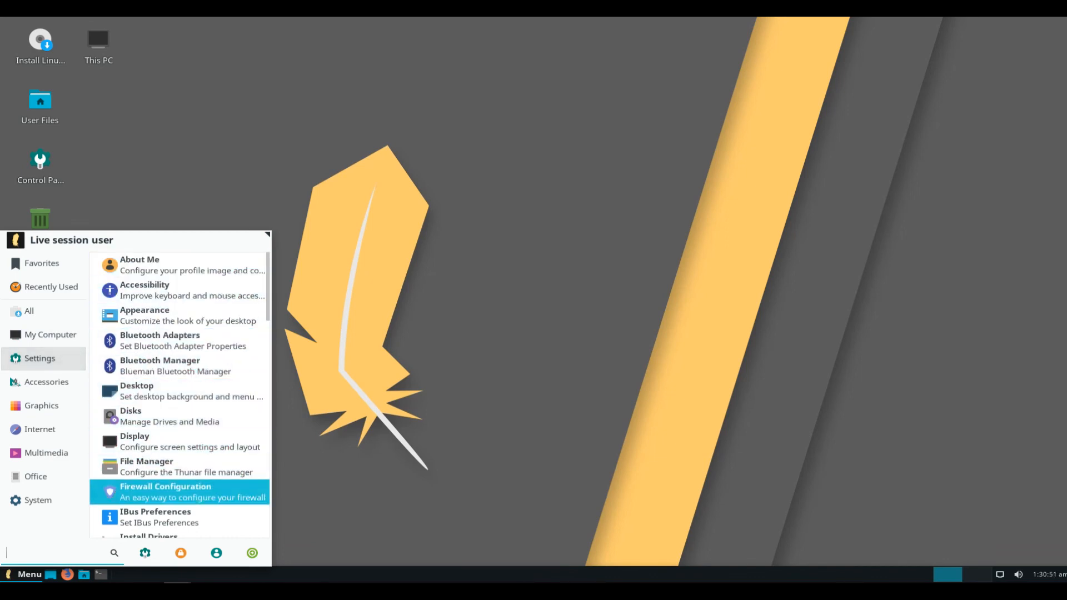
Step: Scroll through the settings tools down to the Workspaces entry
{"action": "scroll", "scroll_direction": "down", "scroll_amount": 3}
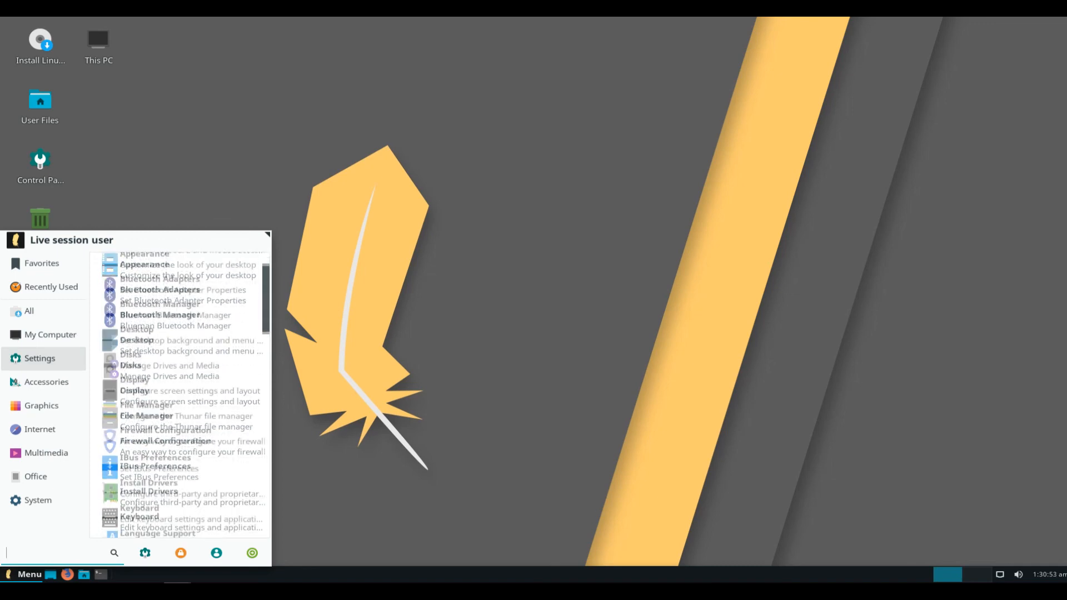
{"action": "scroll", "scroll_direction": "down", "scroll_amount": 3}
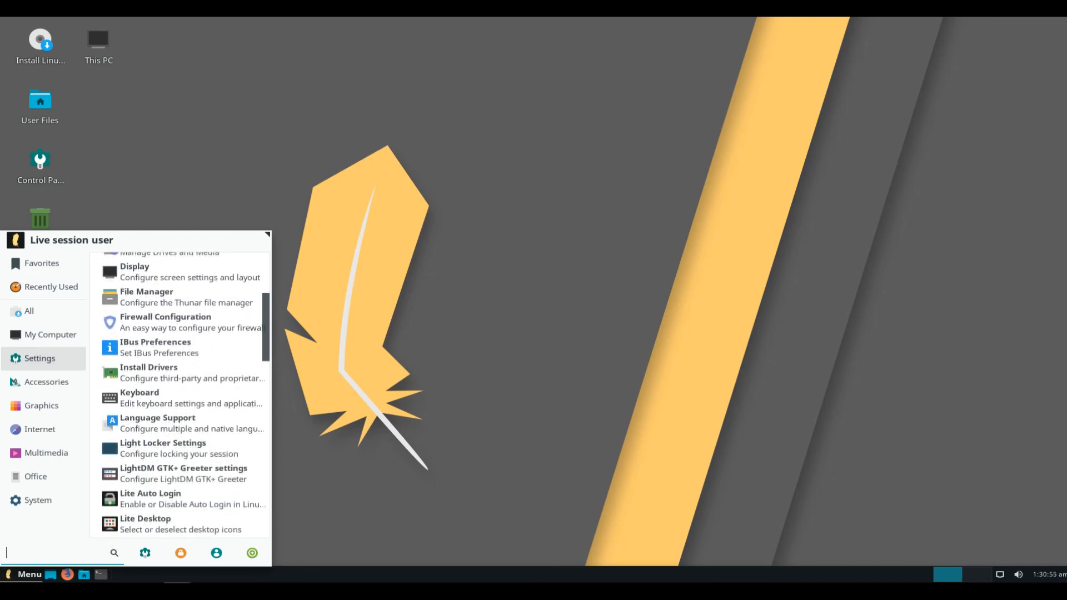
{"action": "scroll", "scroll_direction": "down", "scroll_amount": 3}
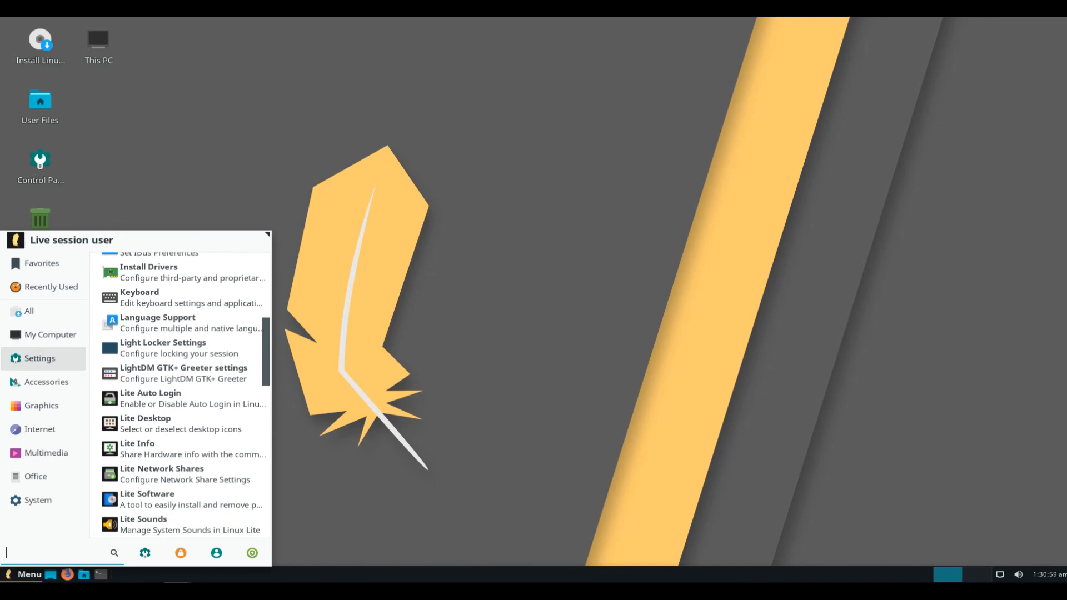
{"action": "scroll", "scroll_direction": "down", "scroll_amount": 3}
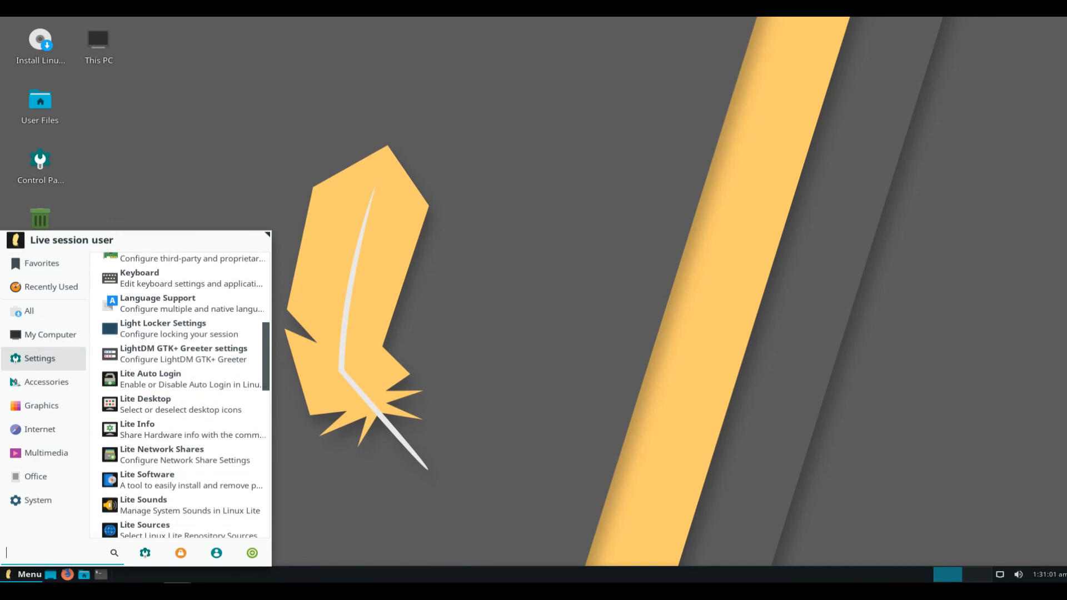
{"action": "scroll", "scroll_direction": "down", "scroll_amount": 3}
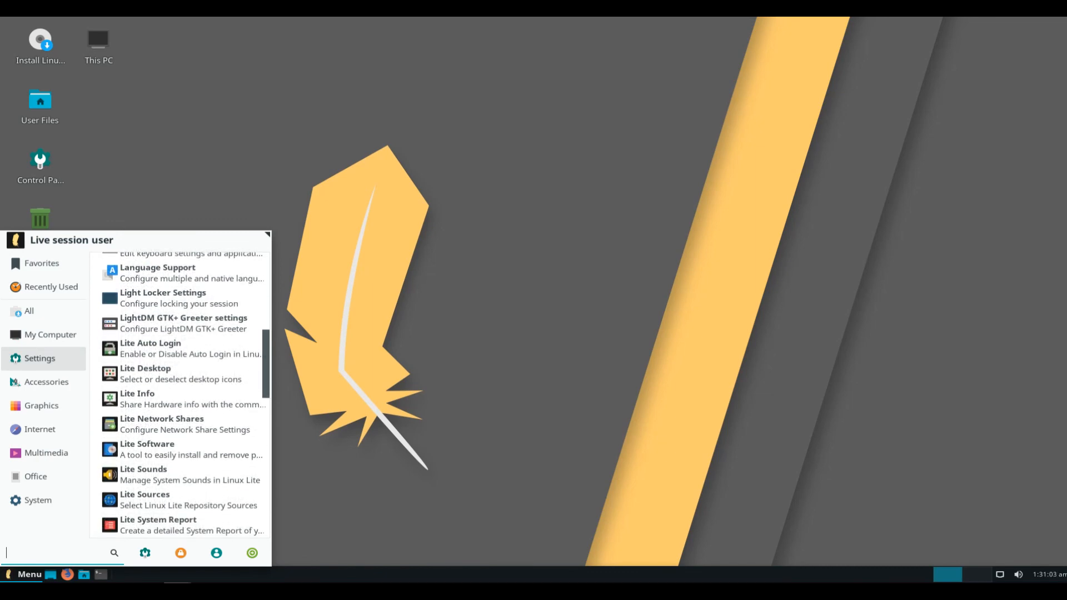
{"action": "scroll", "scroll_direction": "down", "scroll_amount": 3}
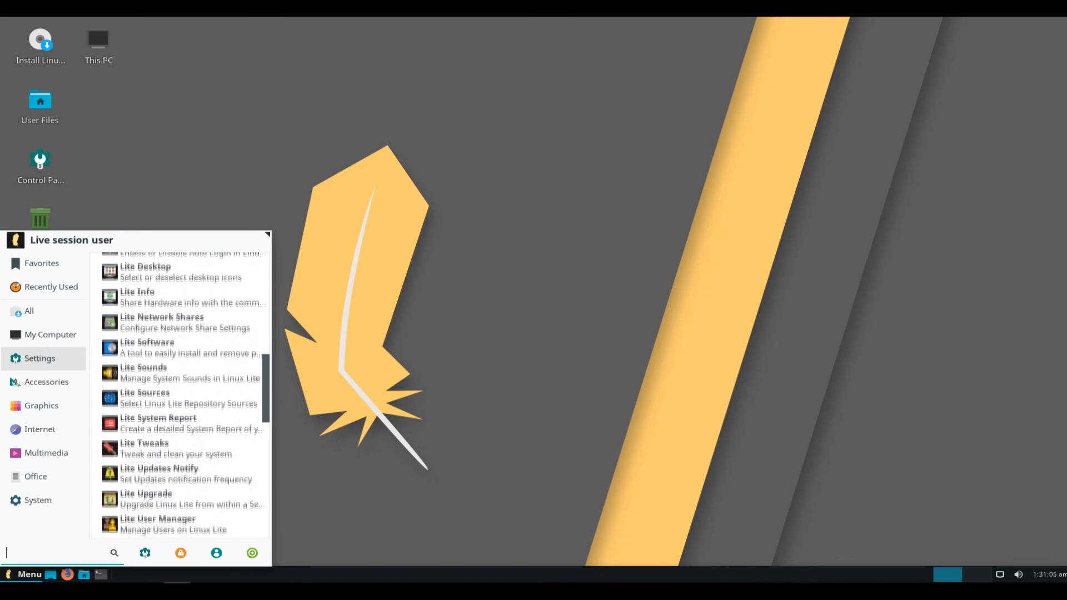
{"action": "scroll", "scroll_direction": "down", "scroll_amount": 3}
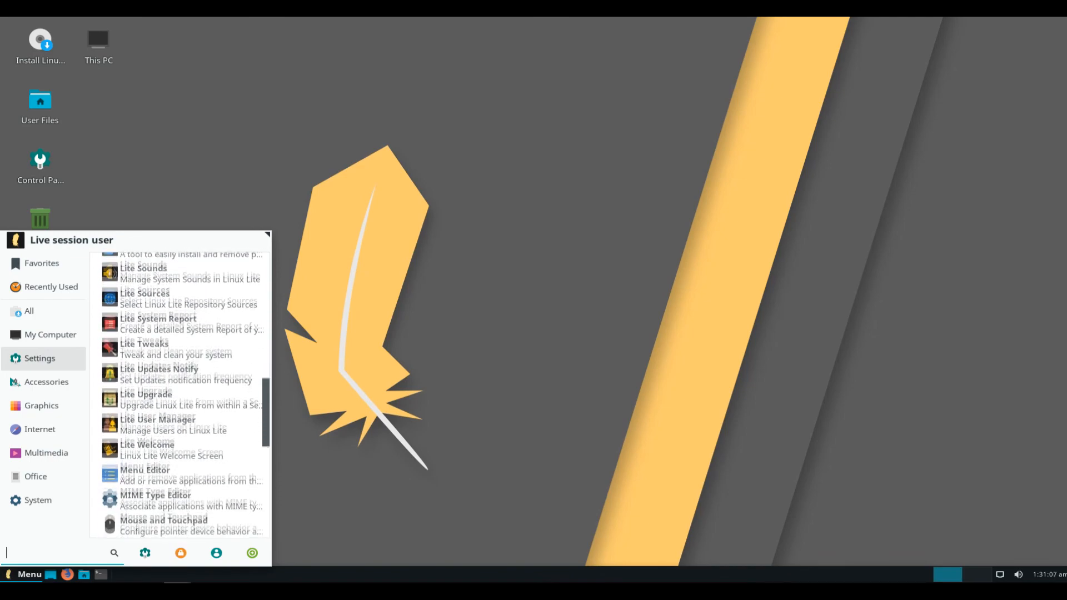
{"action": "scroll", "scroll_direction": "down", "scroll_amount": 3}
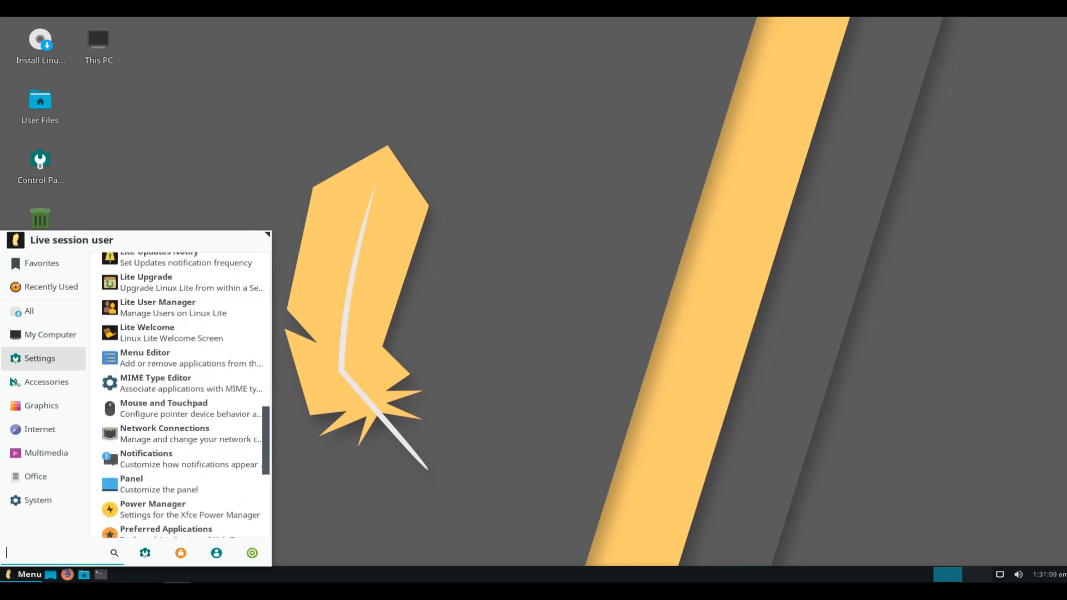
{"action": "scroll", "scroll_direction": "down", "scroll_amount": 3}
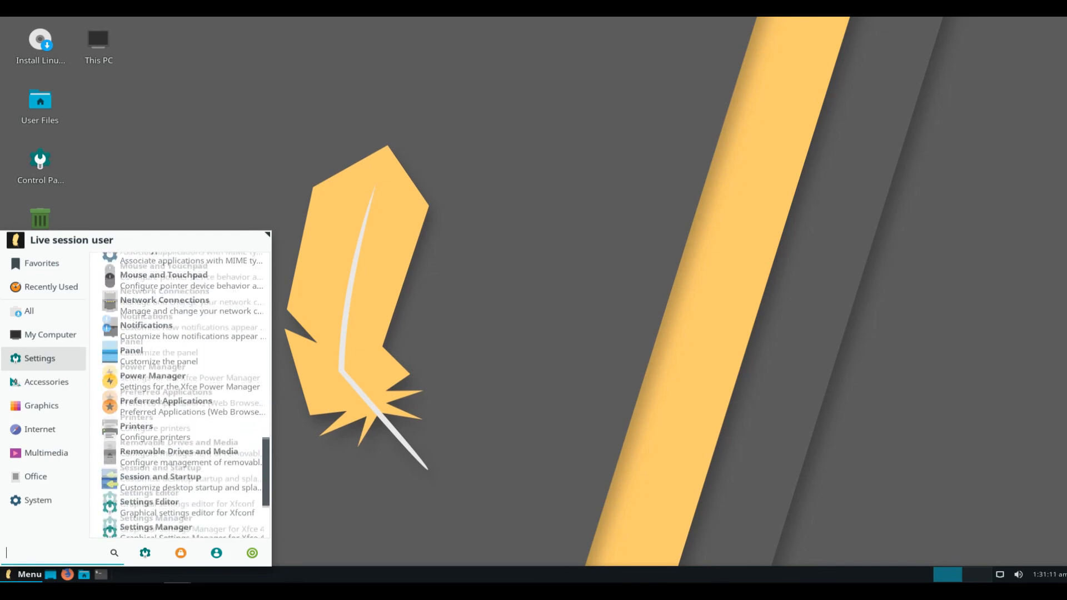
{"action": "scroll", "scroll_direction": "down", "scroll_amount": 3}
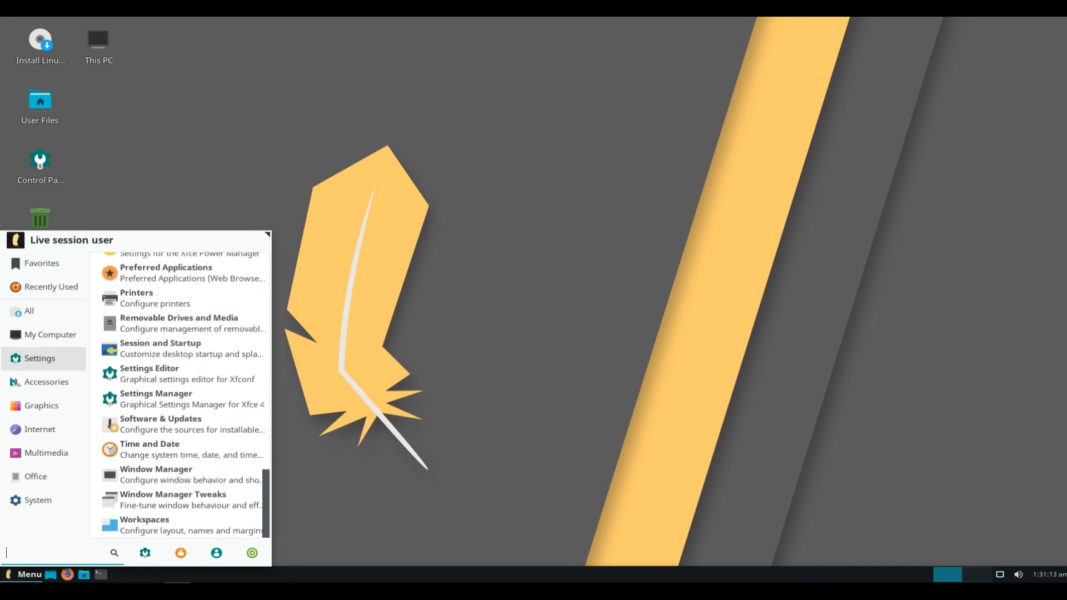
Step: View the Internet category, then show Accessories like Calculator and Text Editor
{"action": "left_click", "coordinate": [40, 428]}
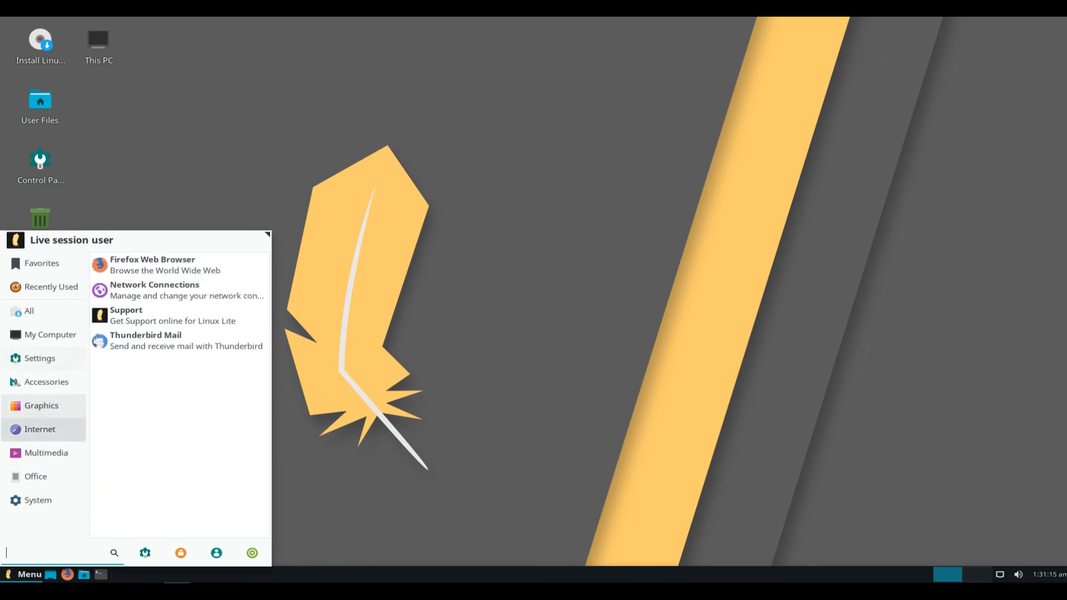
{"action": "left_click", "coordinate": [46, 382]}
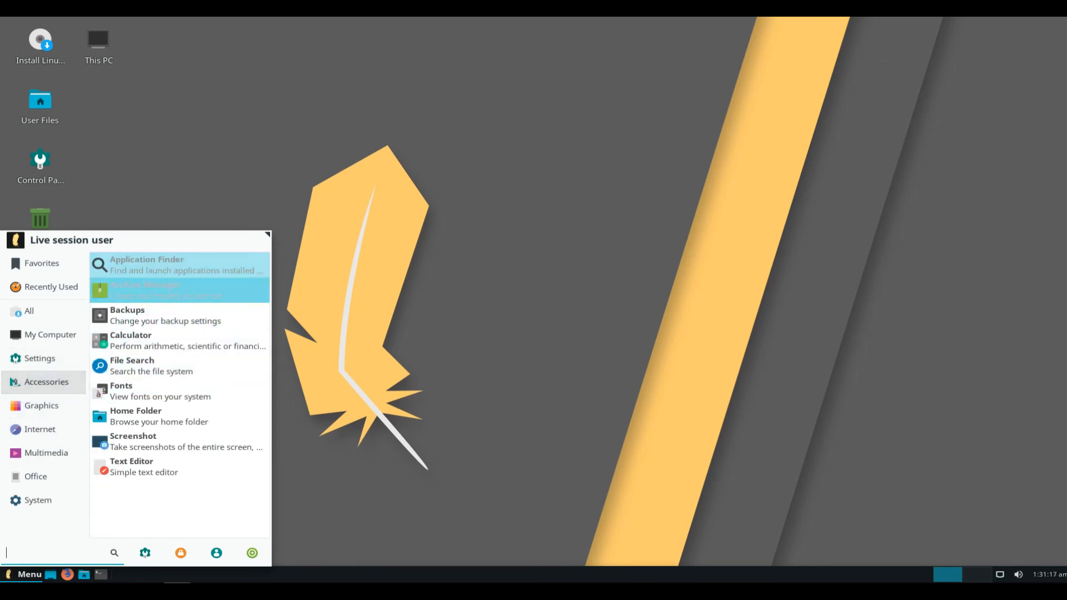
{"action": "mouse_move", "coordinate": [136, 315]}
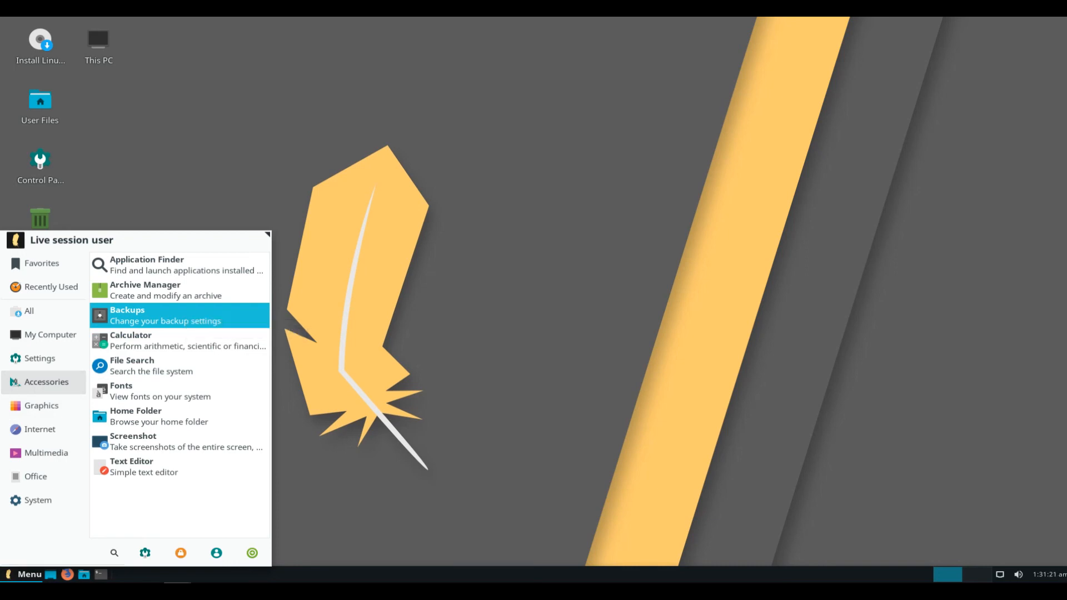
Step: Launch Déjà Dup from Backups, check its storage location, then close it
{"action": "left_click", "coordinate": [178, 315]}
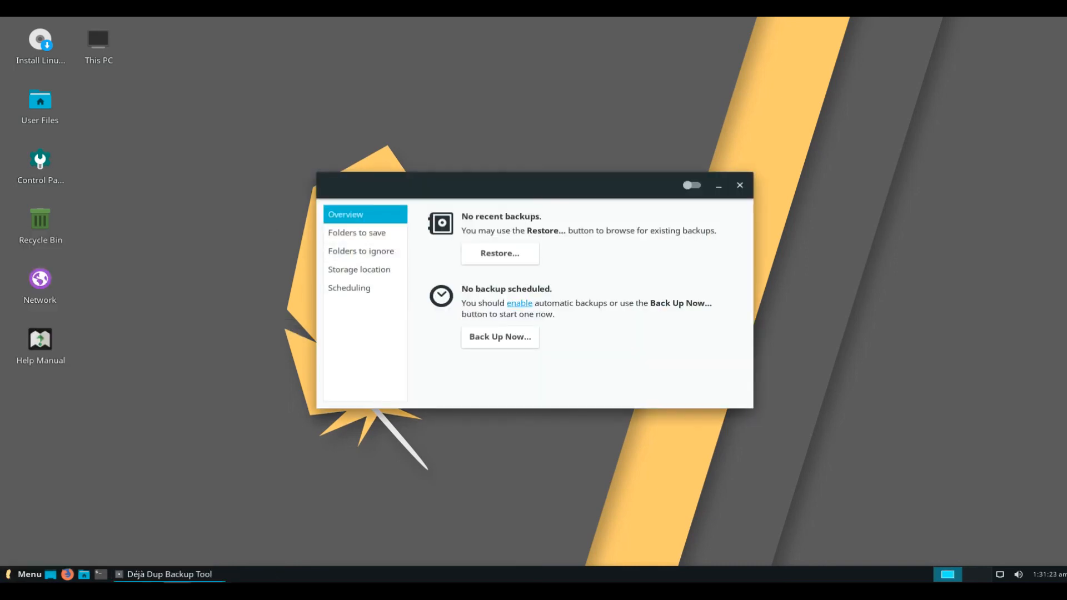
{"action": "left_click", "coordinate": [358, 269]}
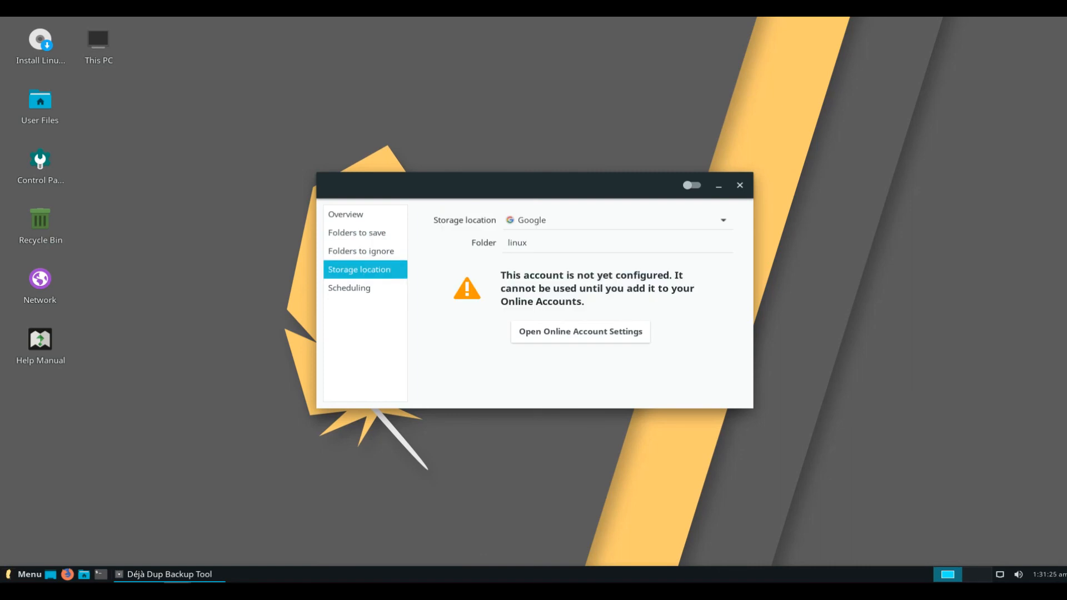
{"action": "left_click", "coordinate": [740, 185]}
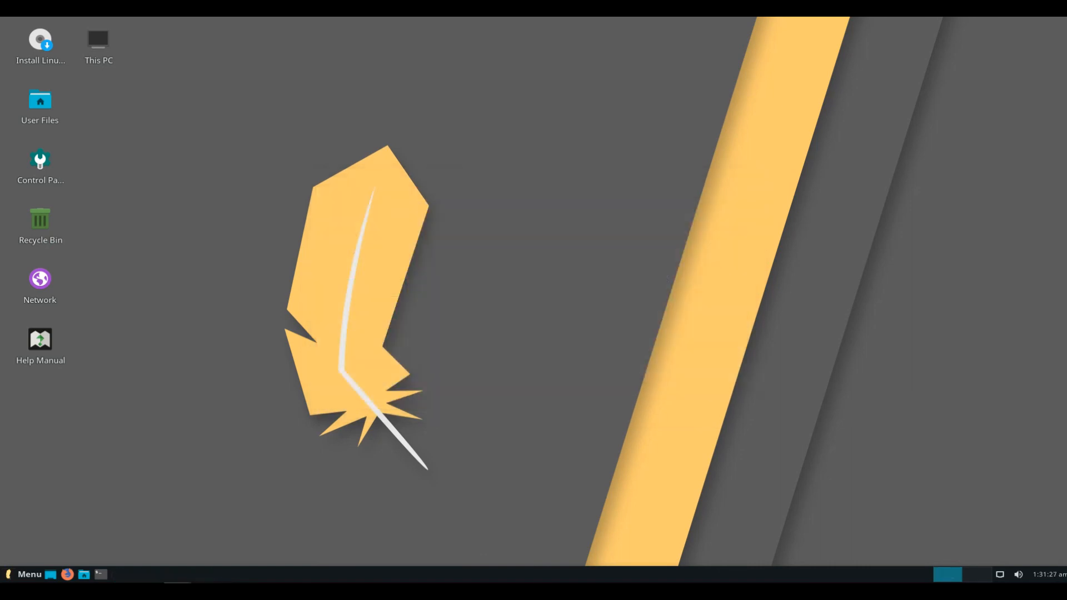
{"action": "left_click", "coordinate": [24, 574]}
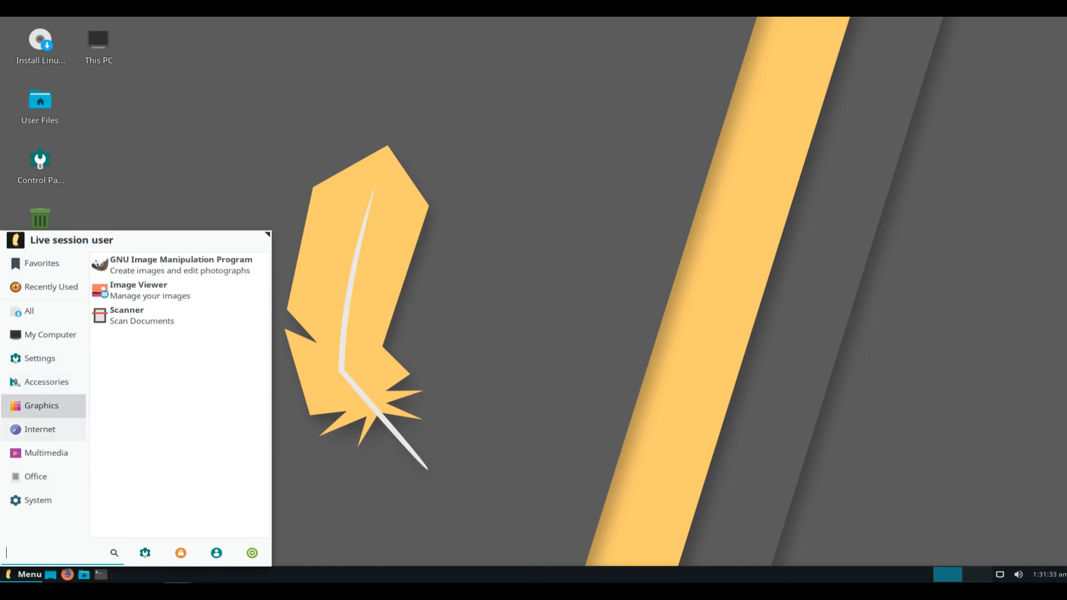
Step: Browse the Internet, Office and System categories, then launch Settings Manager
{"action": "left_click", "coordinate": [40, 428]}
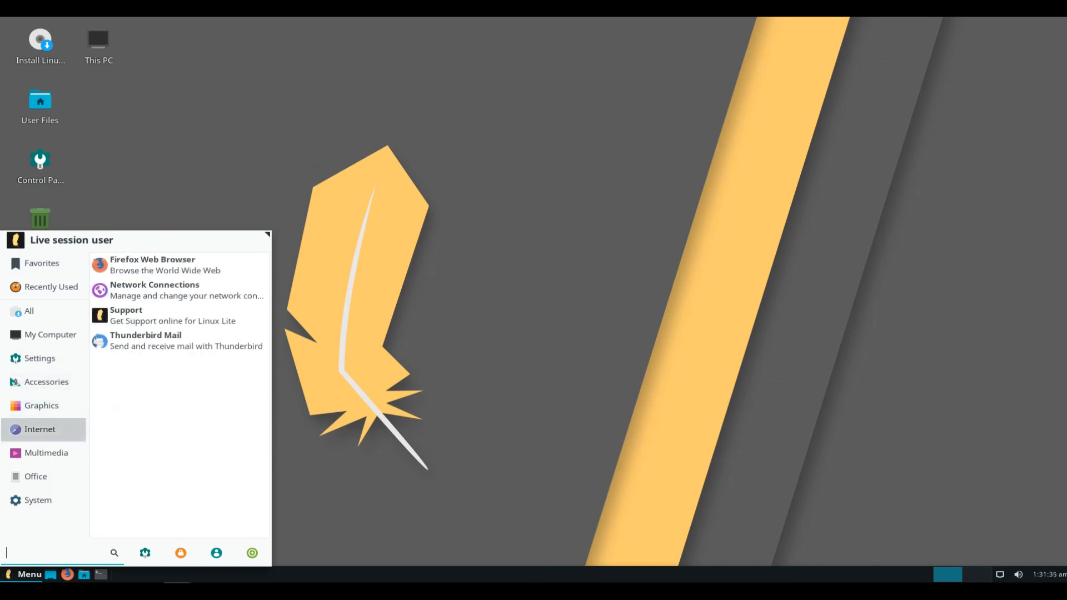
{"action": "left_click", "coordinate": [45, 452]}
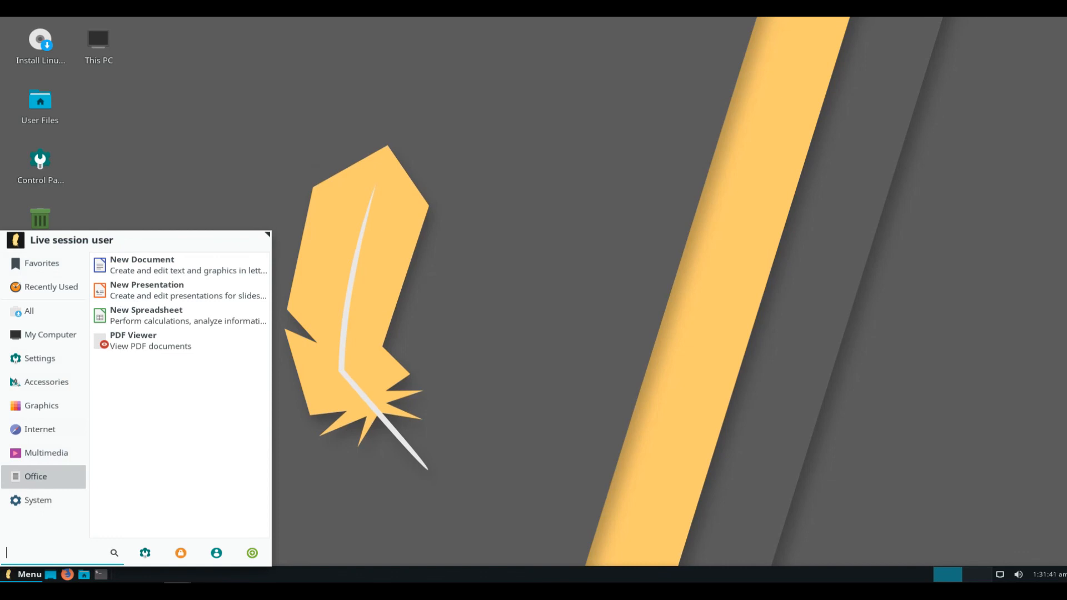
{"action": "left_click", "coordinate": [37, 500]}
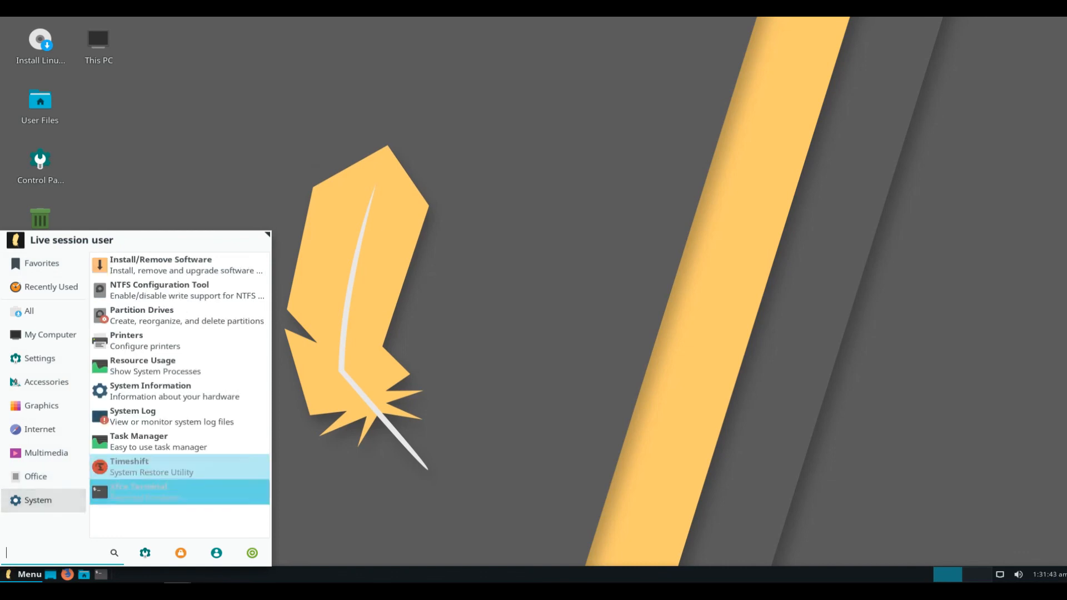
{"action": "mouse_move", "coordinate": [179, 365]}
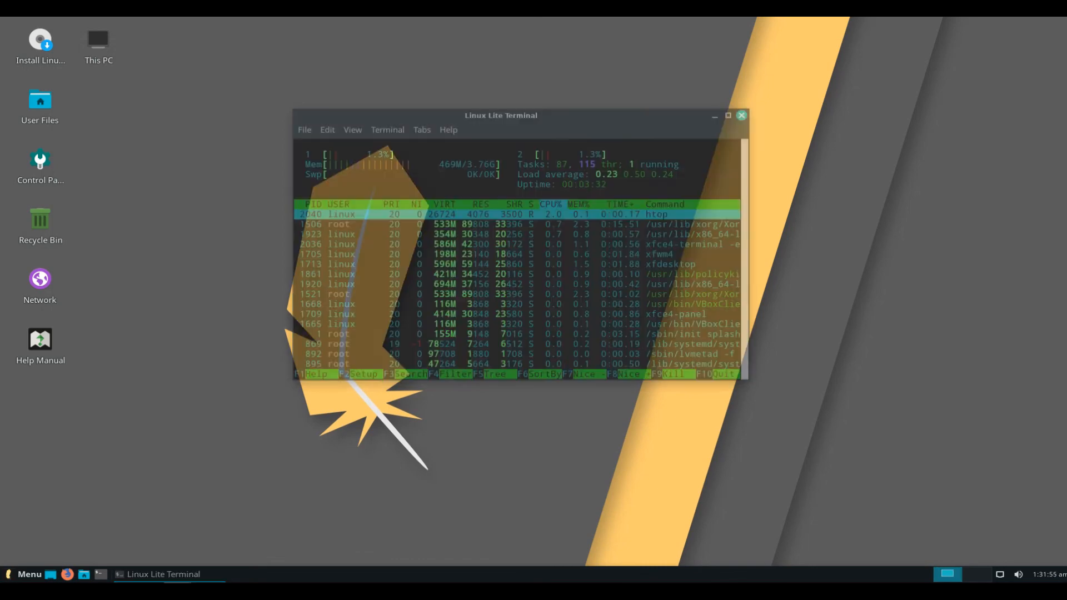
{"action": "left_click", "coordinate": [29, 573]}
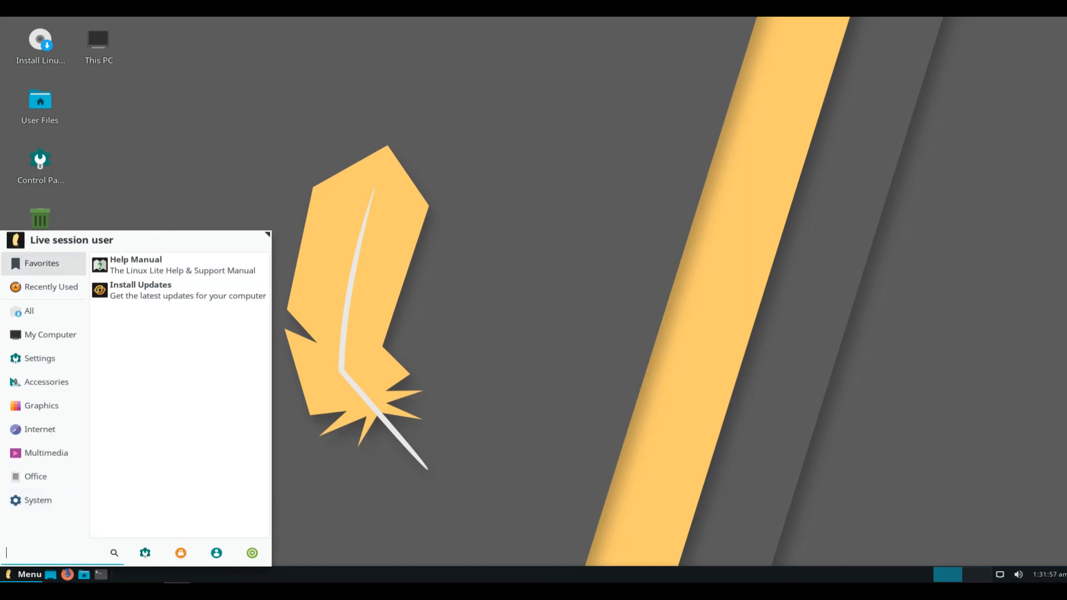
{"action": "left_click", "coordinate": [39, 358]}
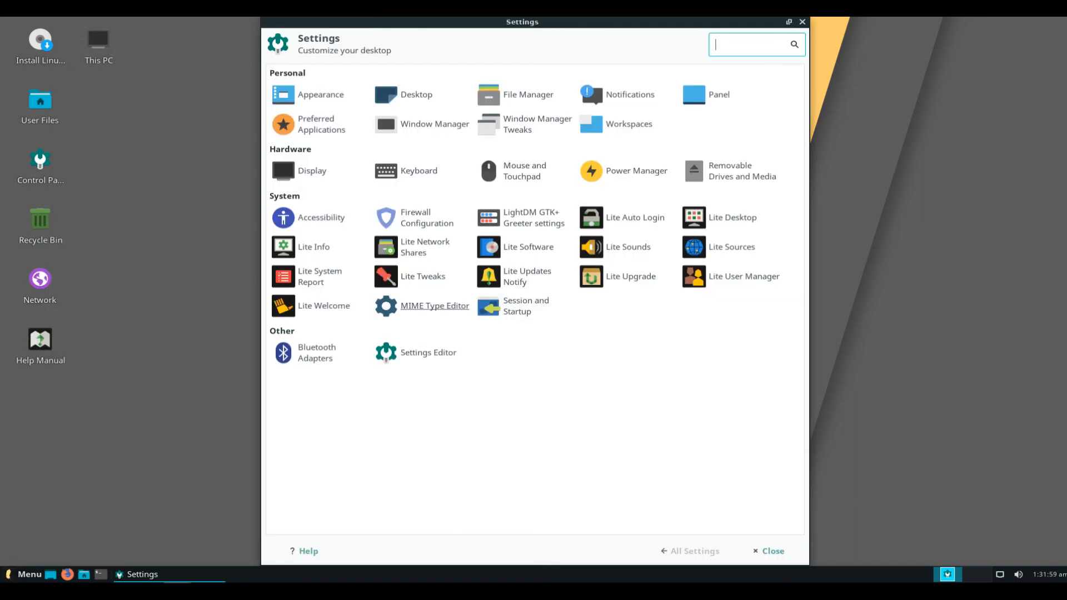
{"action": "mouse_move", "coordinate": [425, 218]}
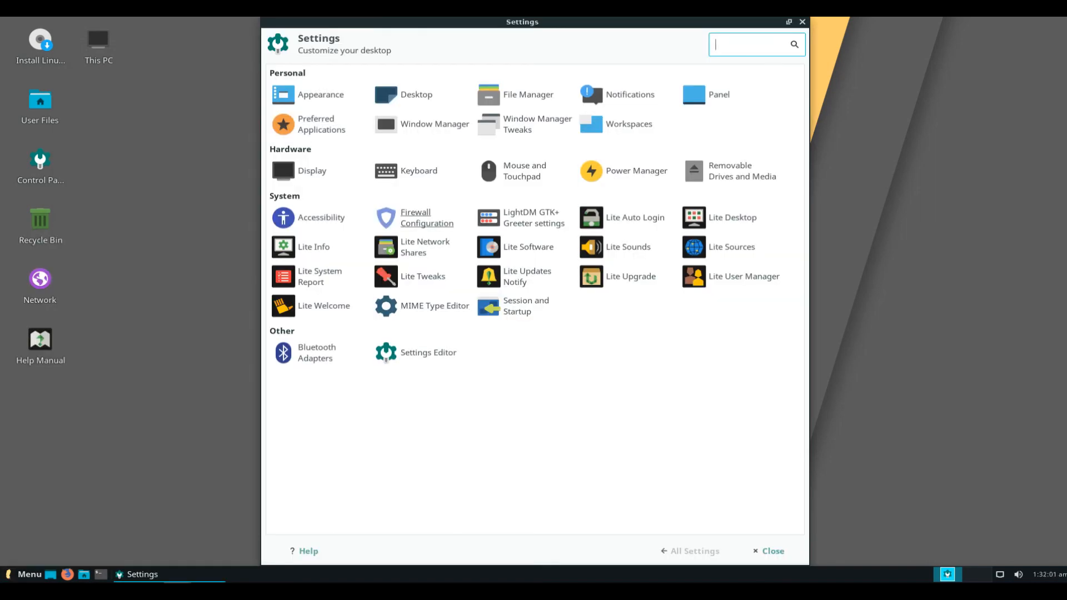
{"action": "left_click", "coordinate": [321, 94]}
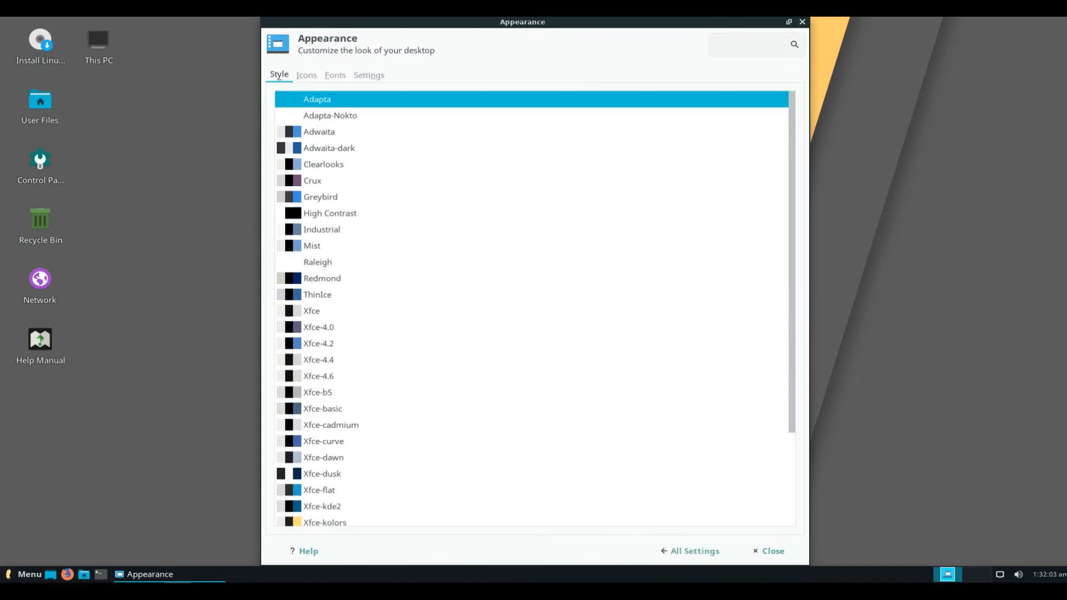
{"action": "scroll", "scroll_direction": "down", "scroll_amount": 3}
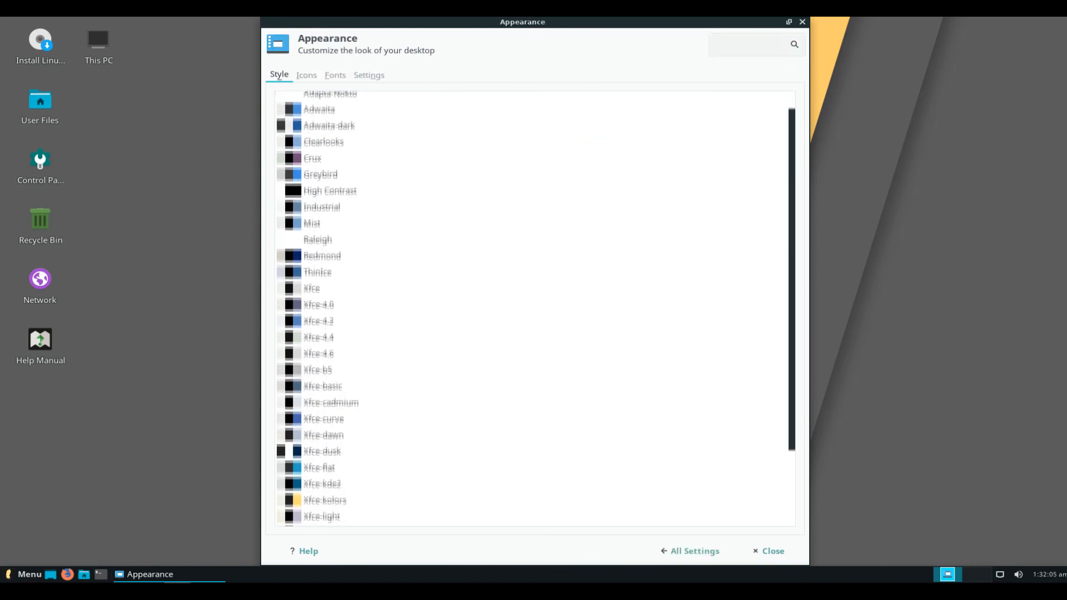
{"action": "scroll", "scroll_direction": "down", "scroll_amount": 3}
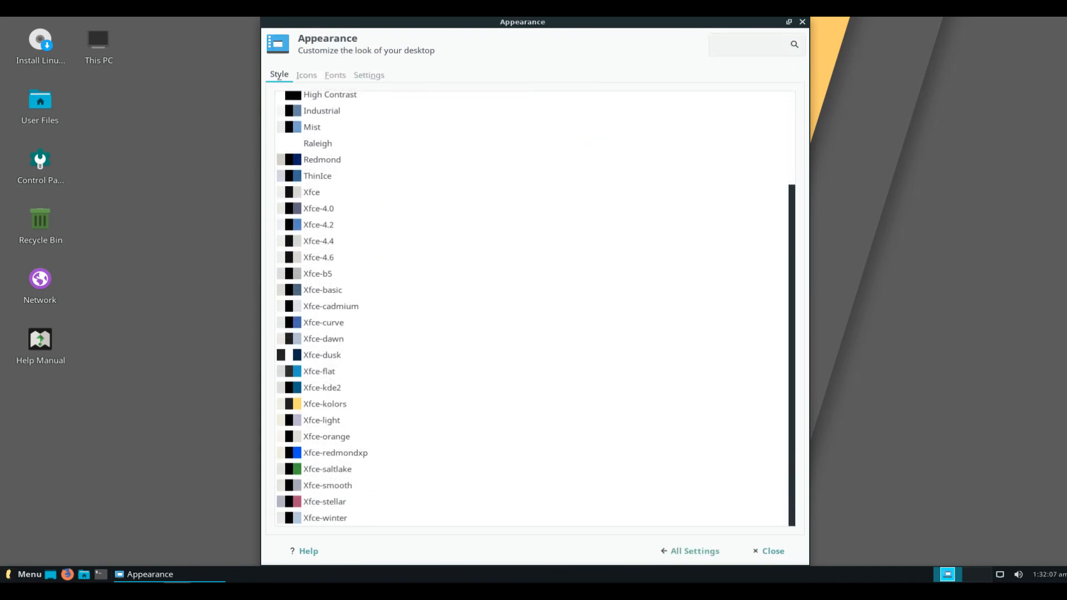
{"action": "scroll", "scroll_direction": "up", "scroll_amount": 3}
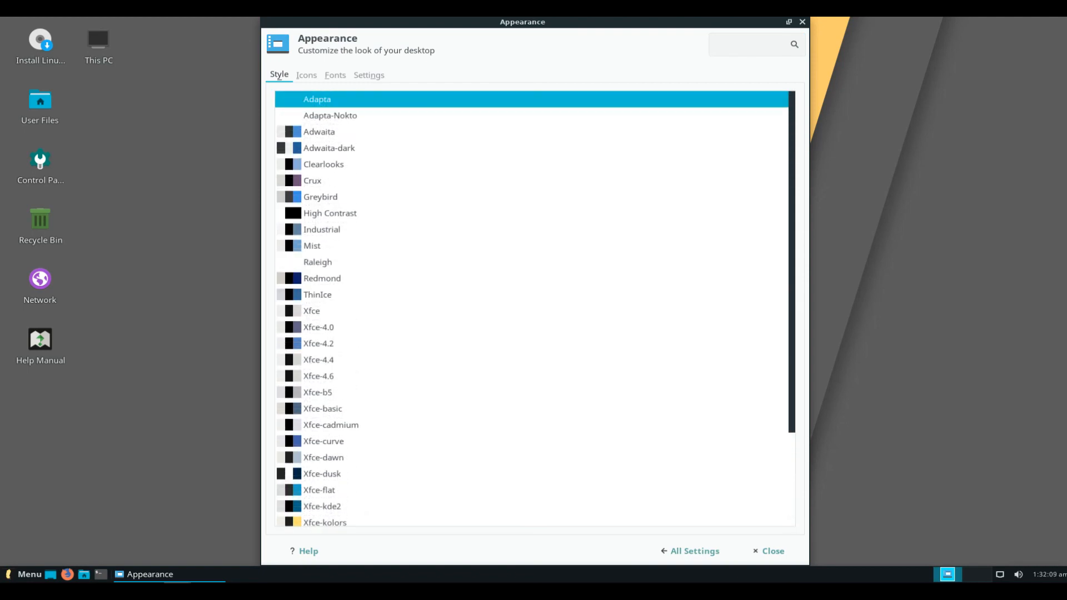
{"action": "left_click", "coordinate": [305, 75]}
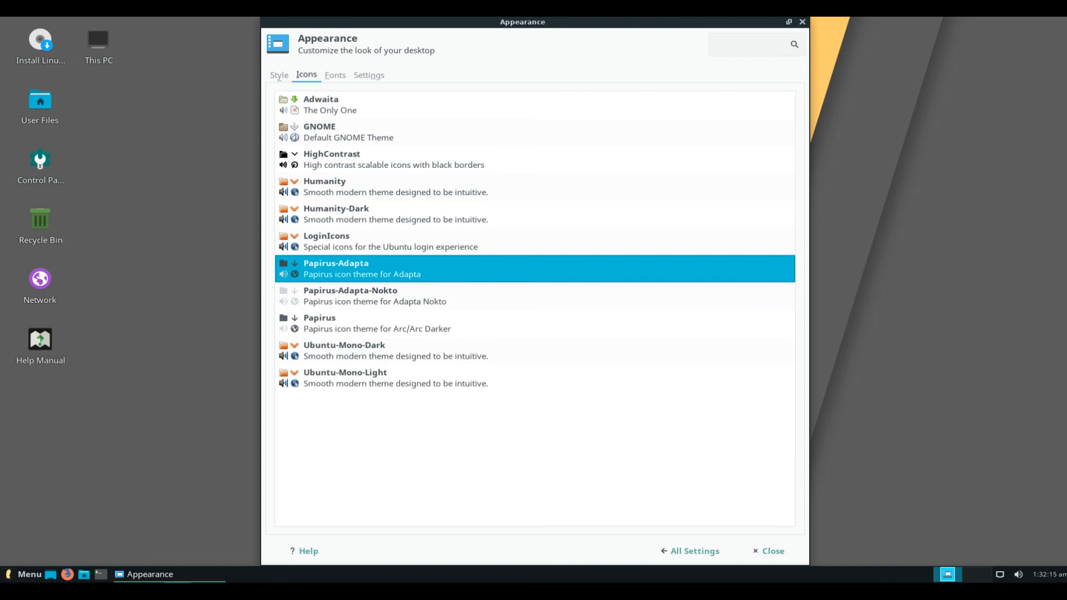
{"action": "left_click", "coordinate": [334, 75]}
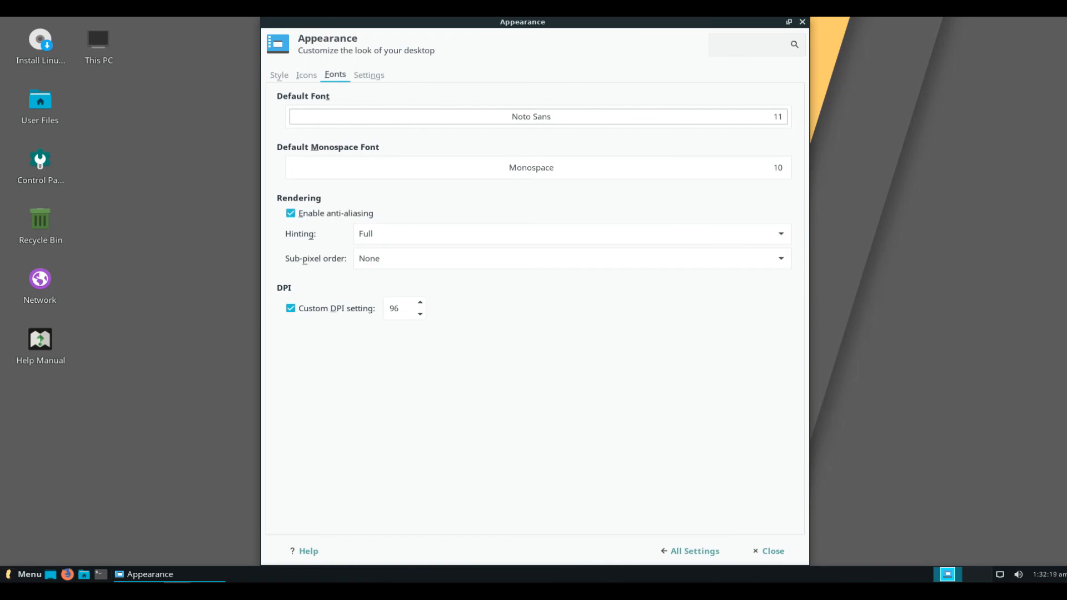
{"action": "left_click", "coordinate": [368, 75]}
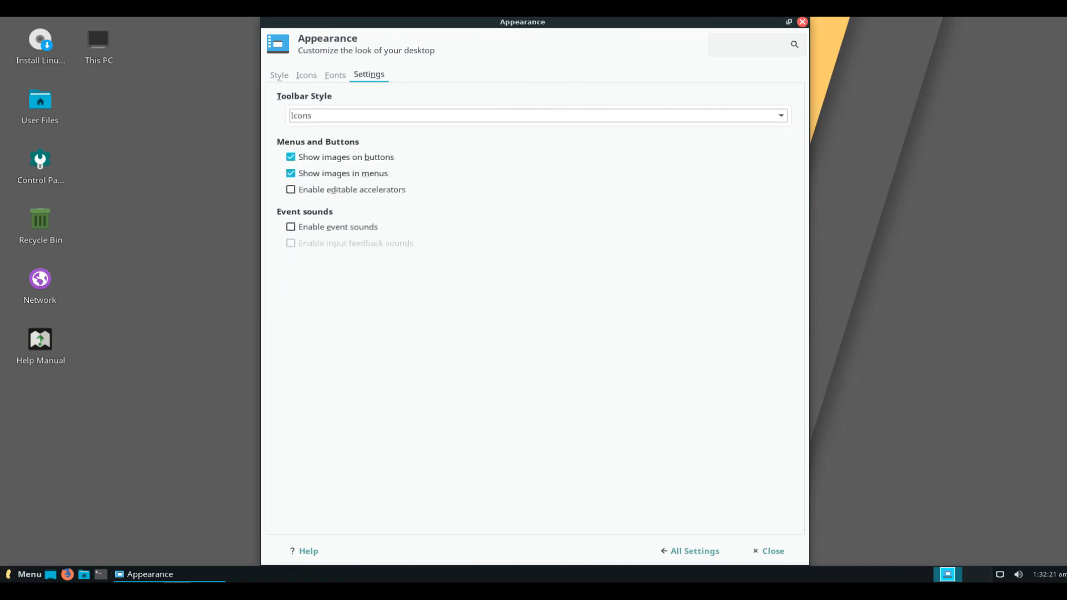
{"action": "left_click", "coordinate": [773, 551]}
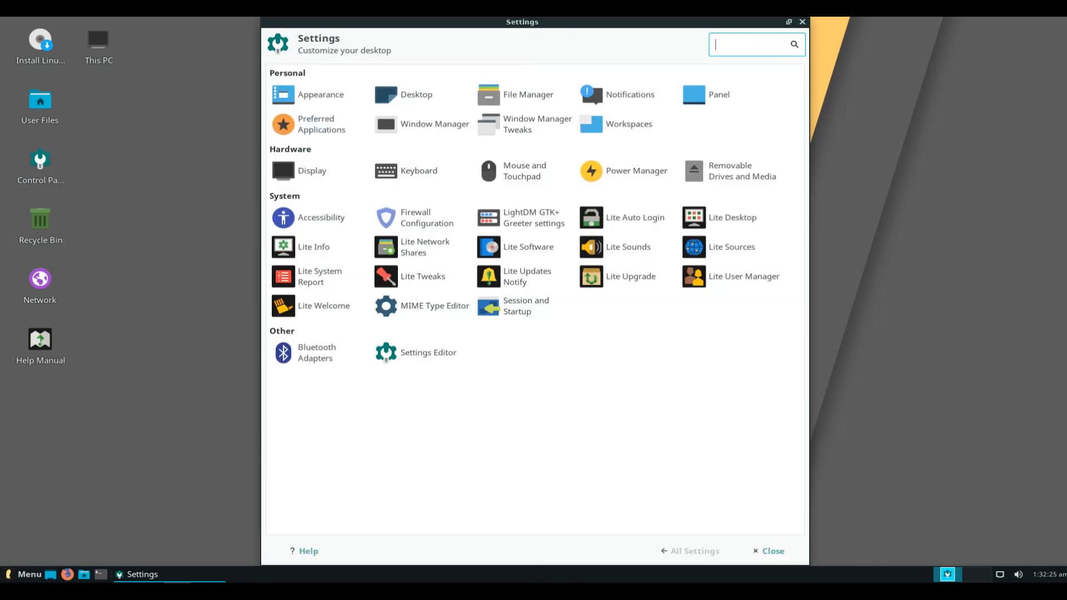
{"action": "mouse_move", "coordinate": [527, 94]}
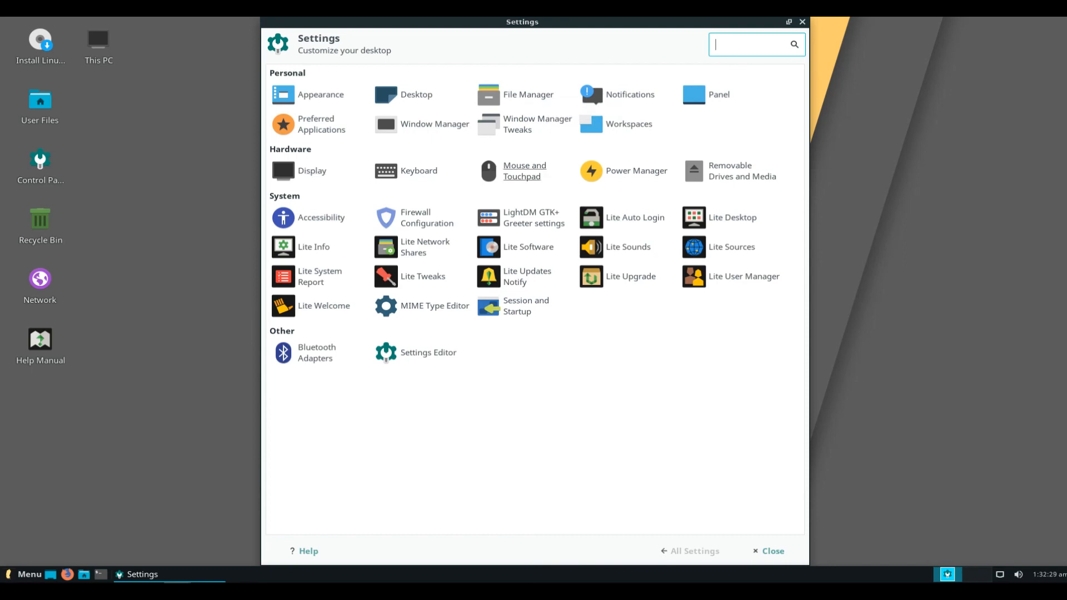
{"action": "mouse_move", "coordinate": [314, 246]}
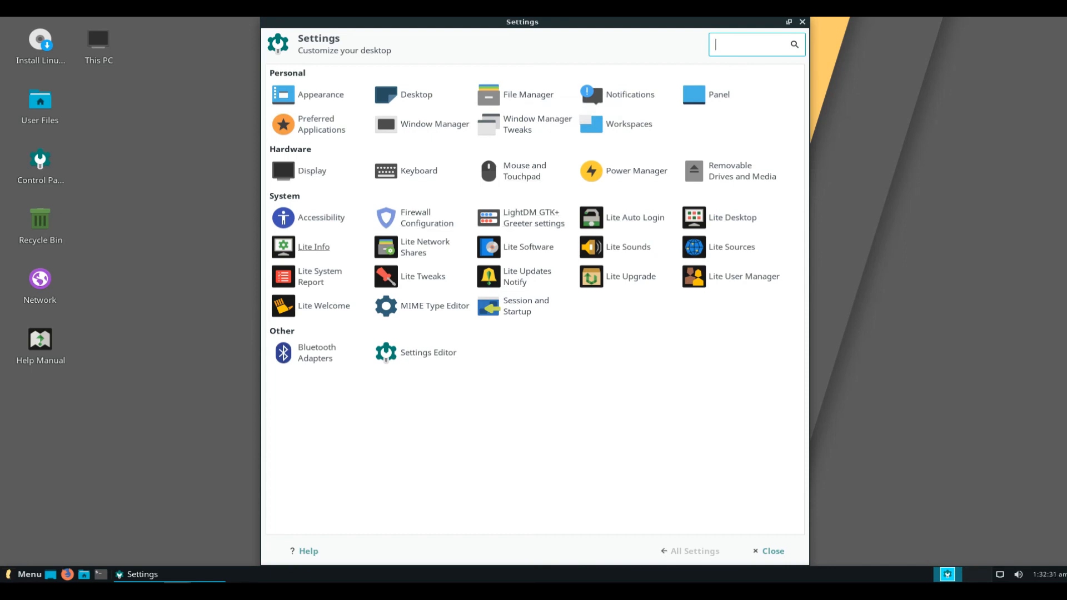
{"action": "mouse_move", "coordinate": [528, 246]}
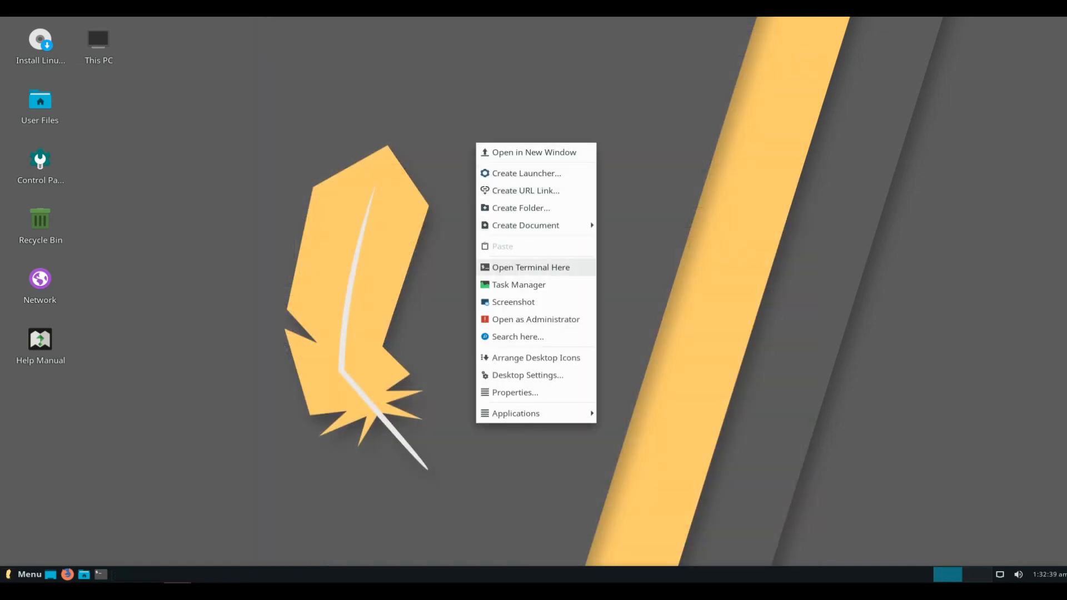
{"action": "mouse_move", "coordinate": [517, 292]}
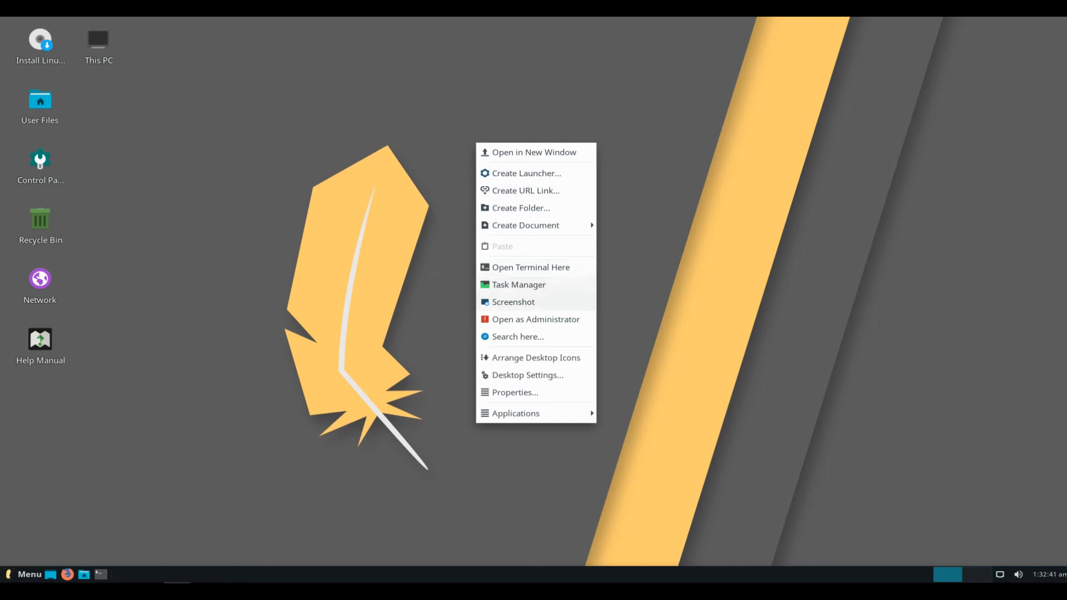
Step: Set the desktop wallpaper to the blue feather image
{"action": "left_click", "coordinate": [527, 375]}
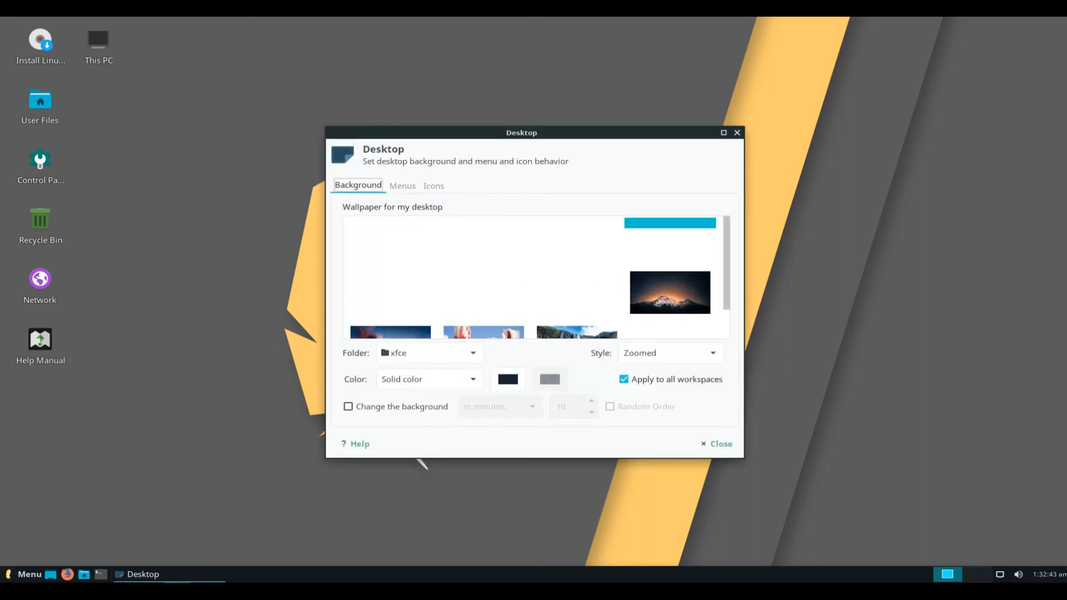
{"action": "scroll", "scroll_direction": "up", "scroll_amount": 3}
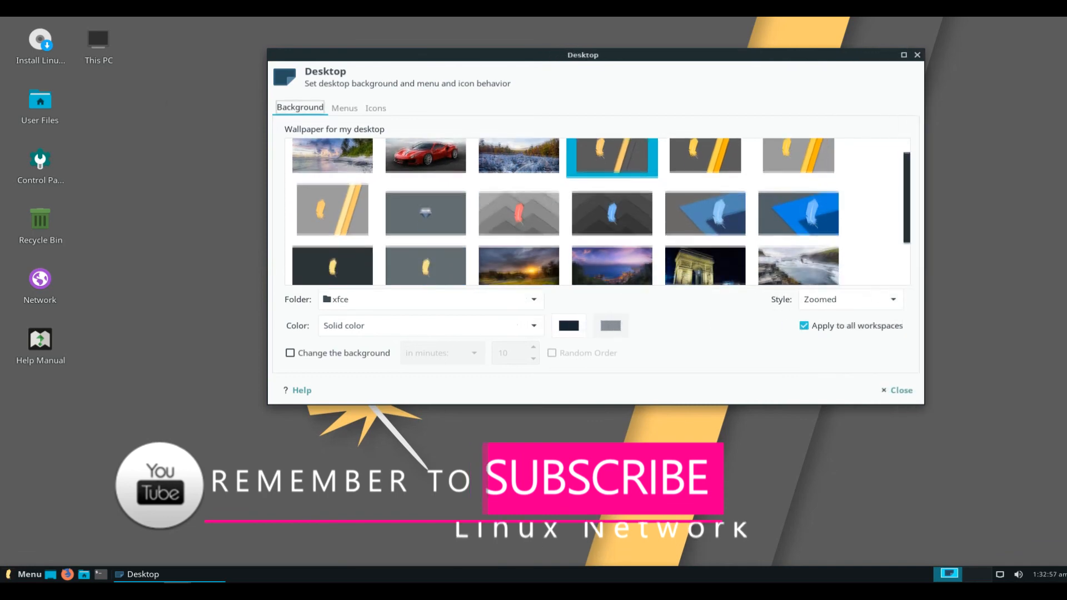
{"action": "scroll", "scroll_direction": "down", "scroll_amount": 3}
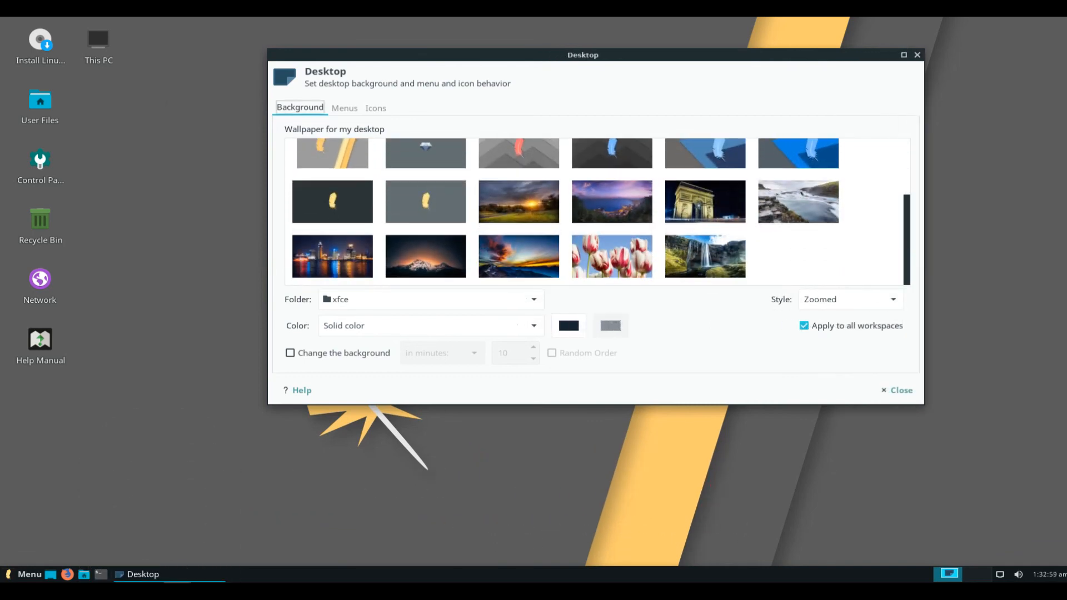
{"action": "scroll", "scroll_direction": "up", "scroll_amount": 3}
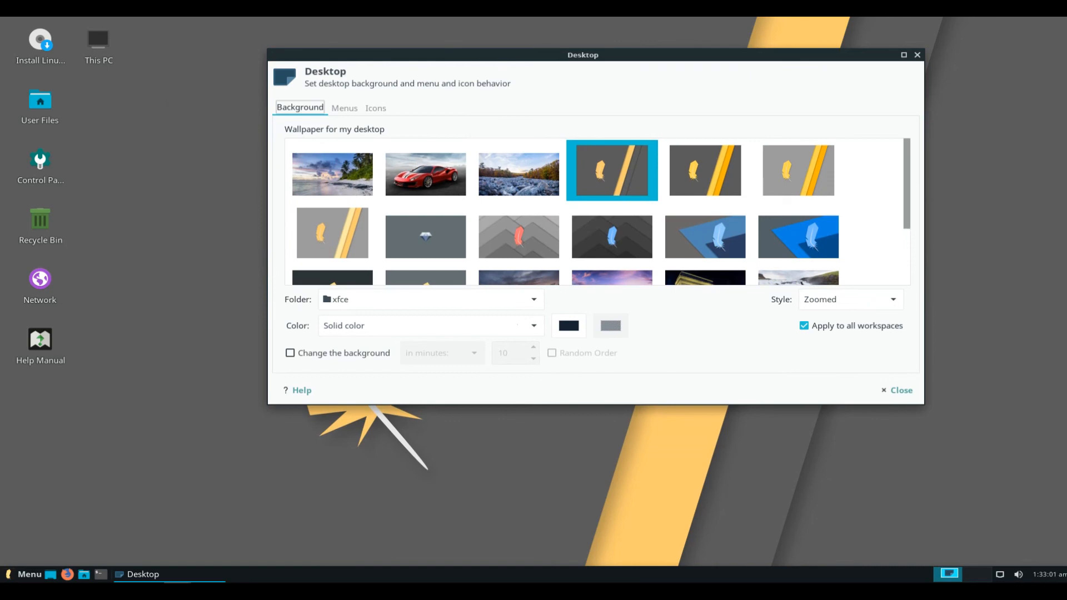
{"action": "left_click", "coordinate": [798, 232]}
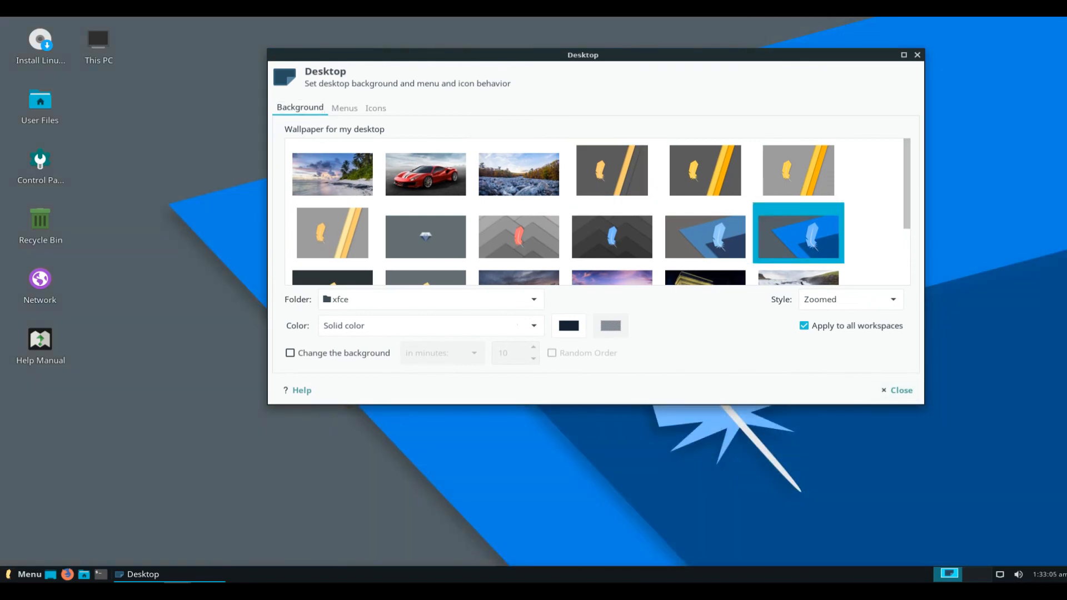
Step: Review the desktop Icons options, close settings, and open a terminal from the desktop
{"action": "left_click", "coordinate": [375, 108]}
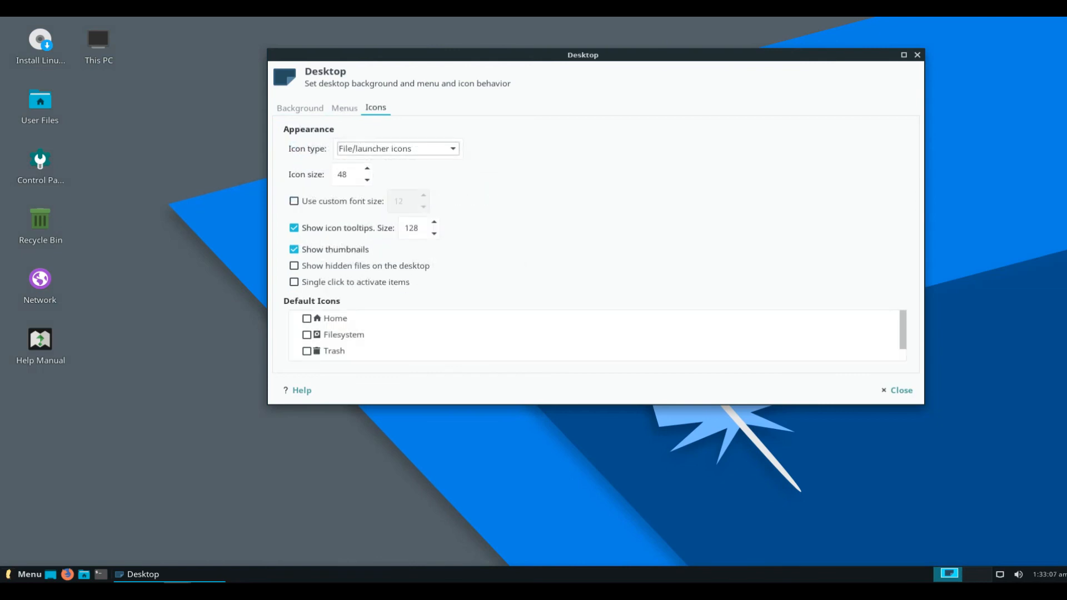
{"action": "left_click", "coordinate": [899, 390]}
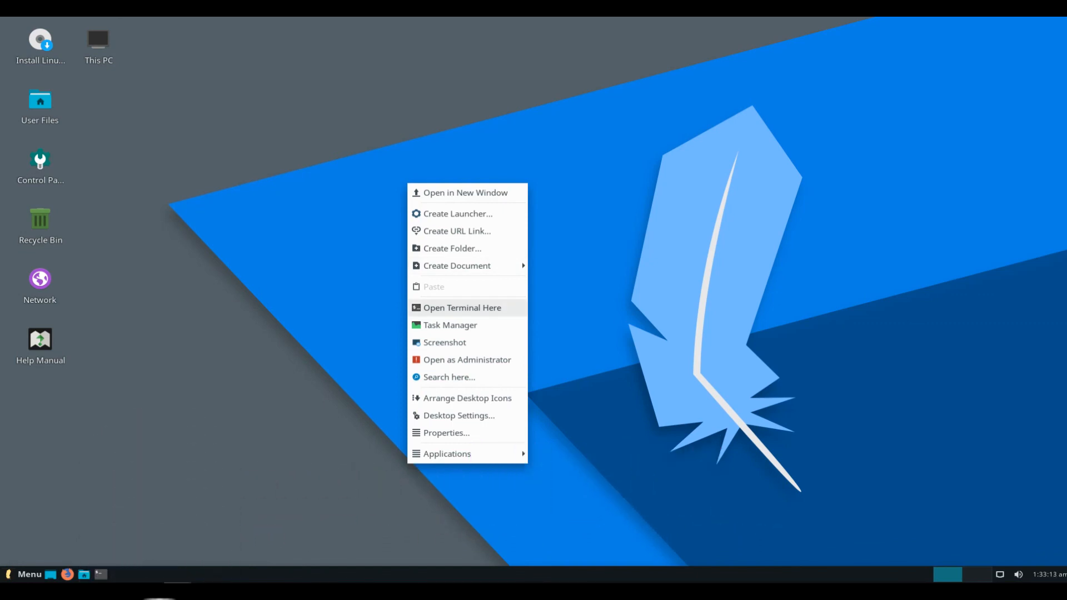
{"action": "left_click", "coordinate": [461, 308]}
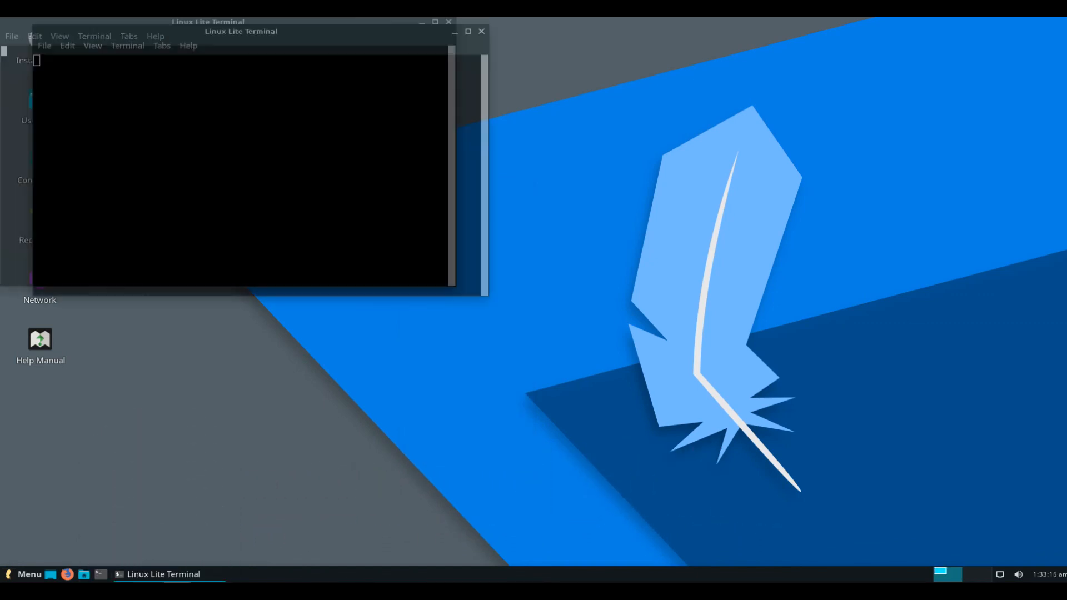
Step: Show the Xfce Terminal About dialog with its Credits
{"action": "left_click", "coordinate": [475, 126]}
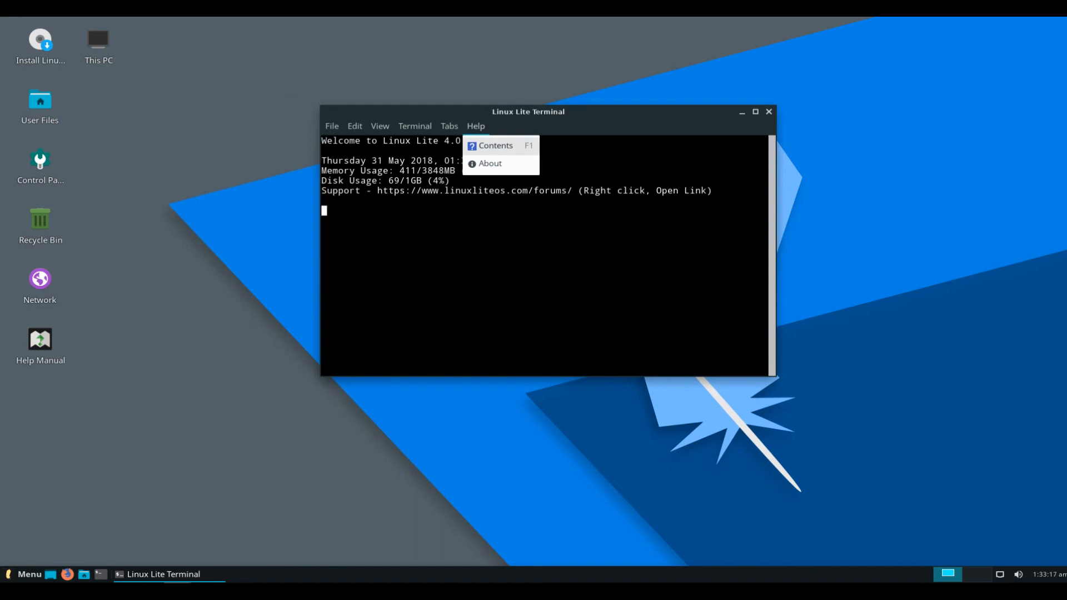
{"action": "left_click", "coordinate": [489, 164]}
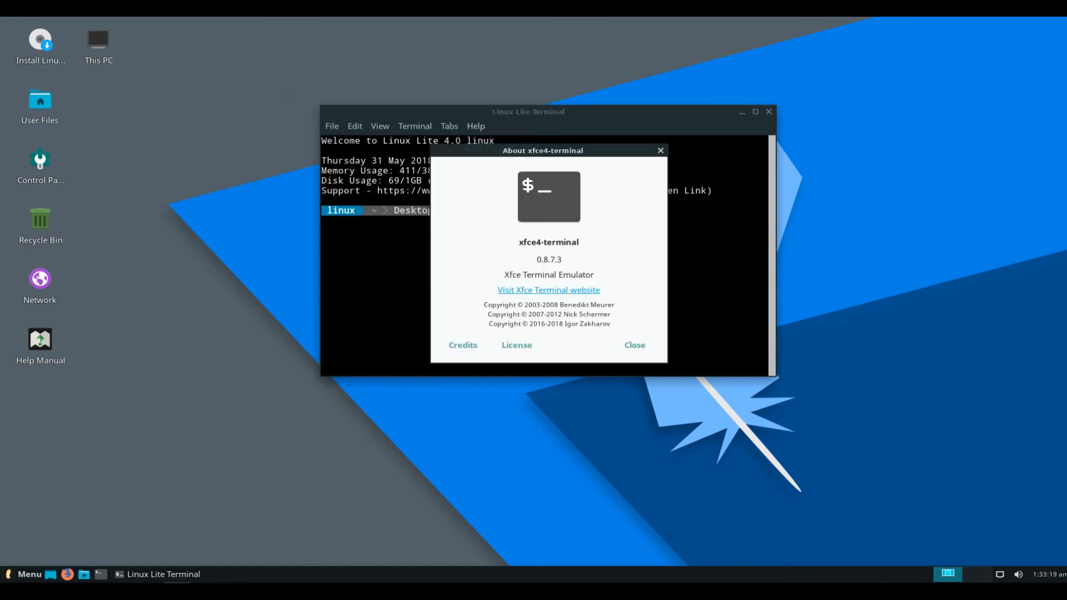
{"action": "left_click", "coordinate": [461, 344]}
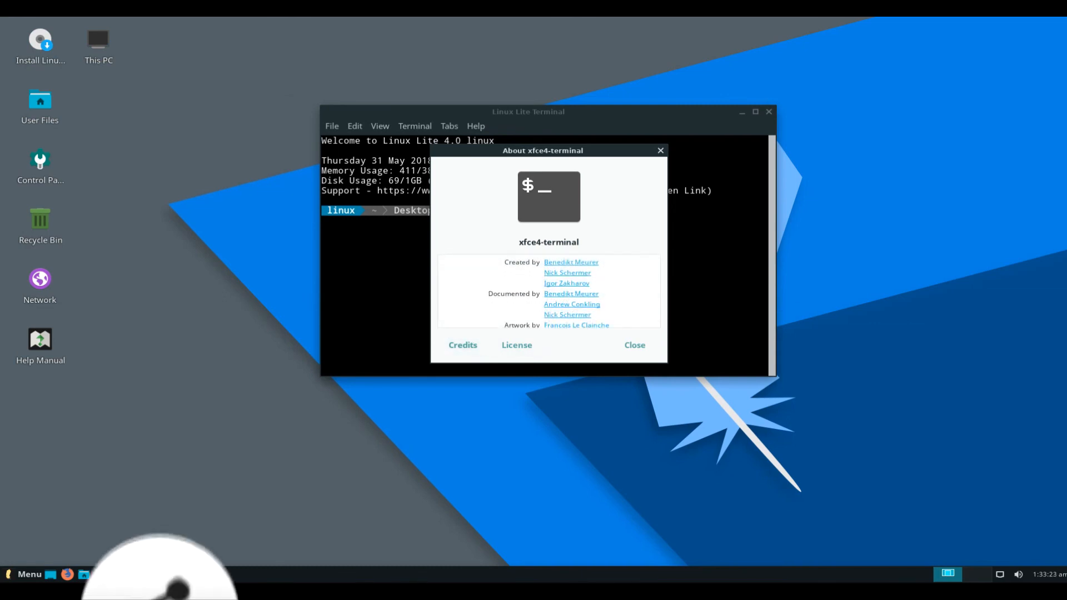